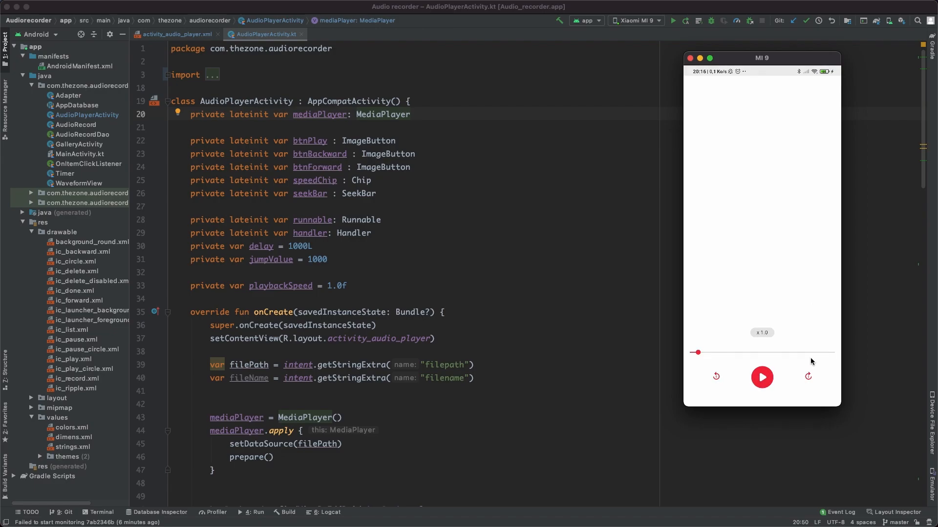
mouse_move(713, 363)
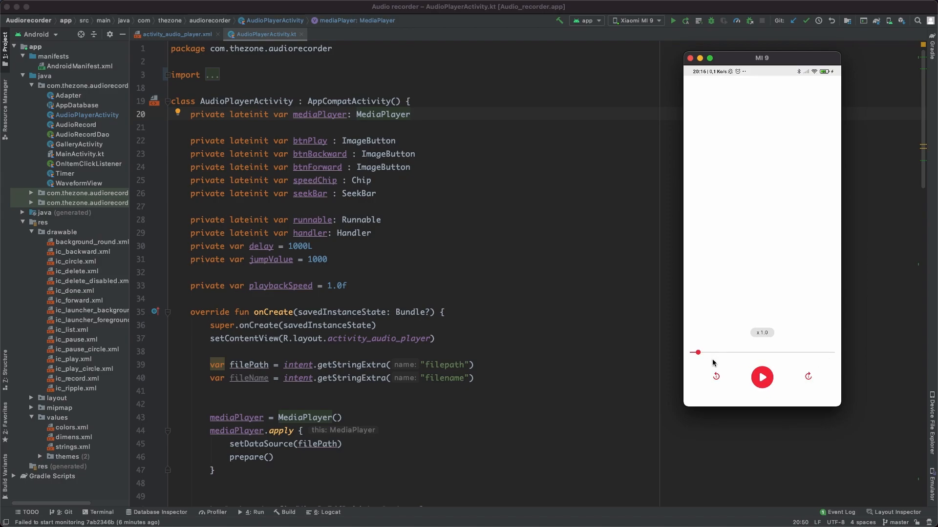
mouse_move(787, 354)
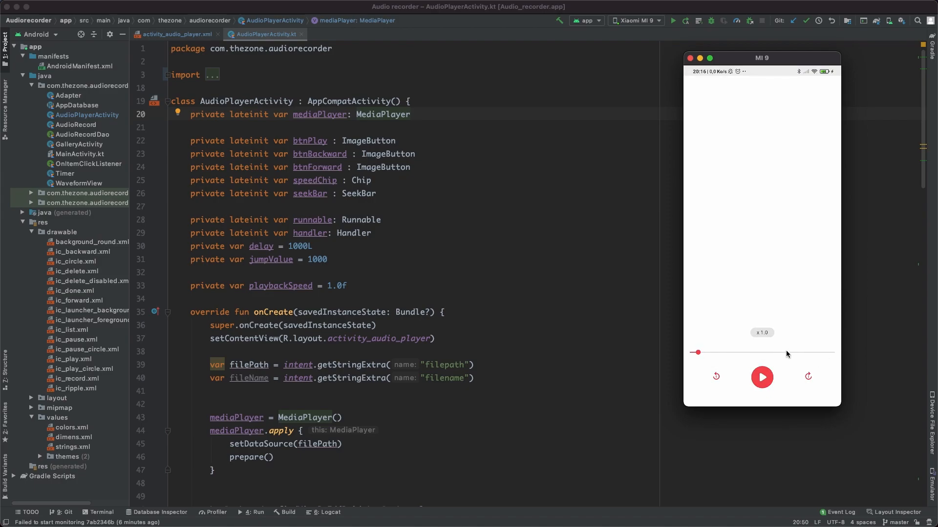
mouse_move(477, 224)
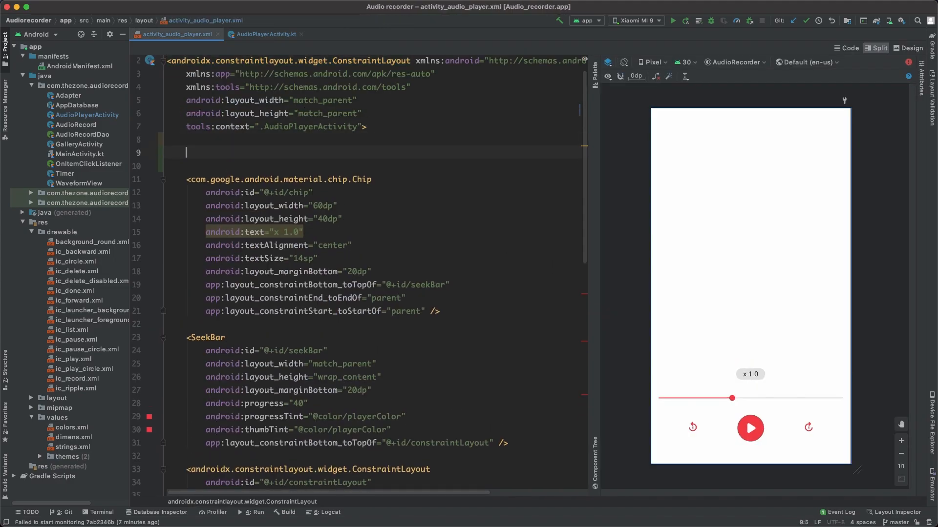
Step: Add a MaterialToolbar with id toolbar, ?actionBarSize height, top-to-parent constraint and blank title
type("<MaterialToolbar")
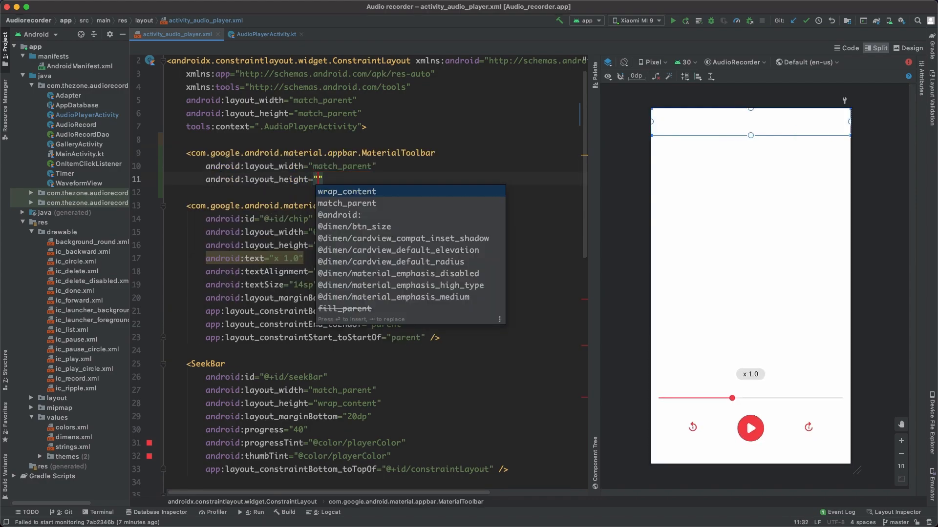
type("?actionBarSize")
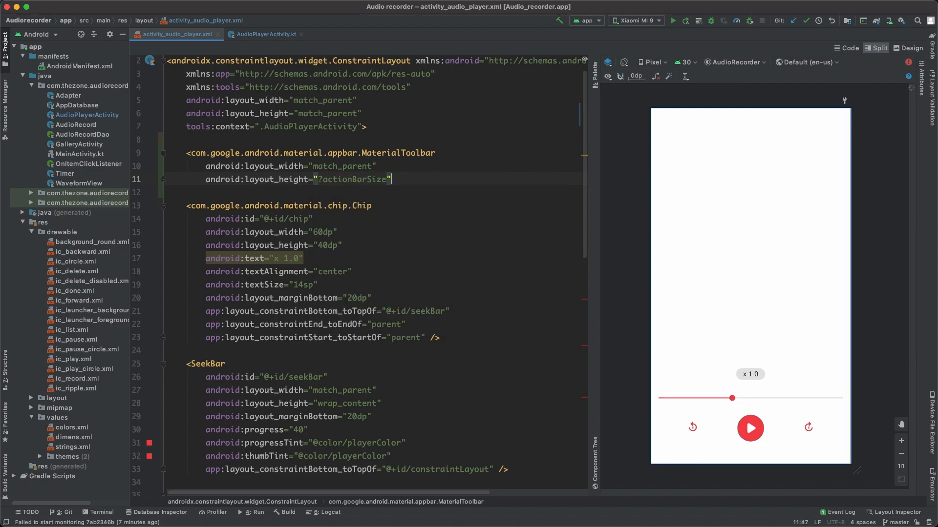
left_click(451, 154)
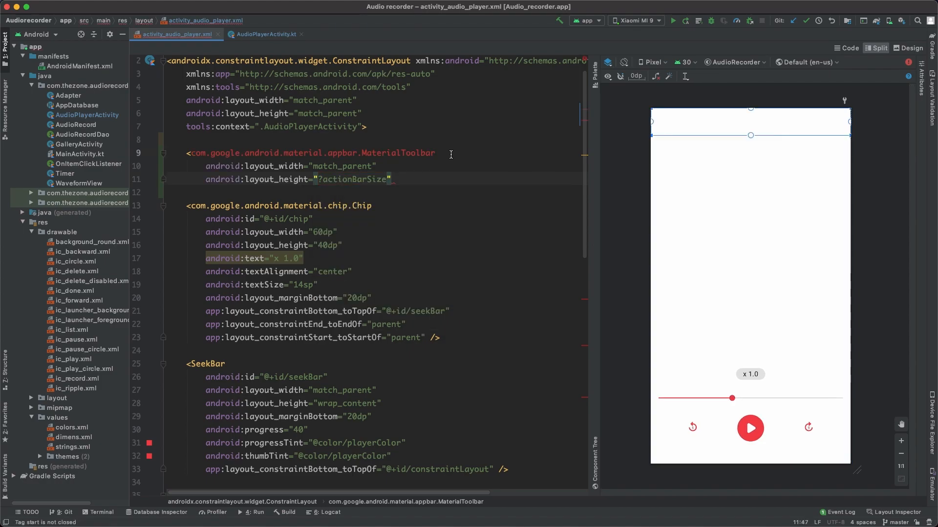
type("android:id=\"")
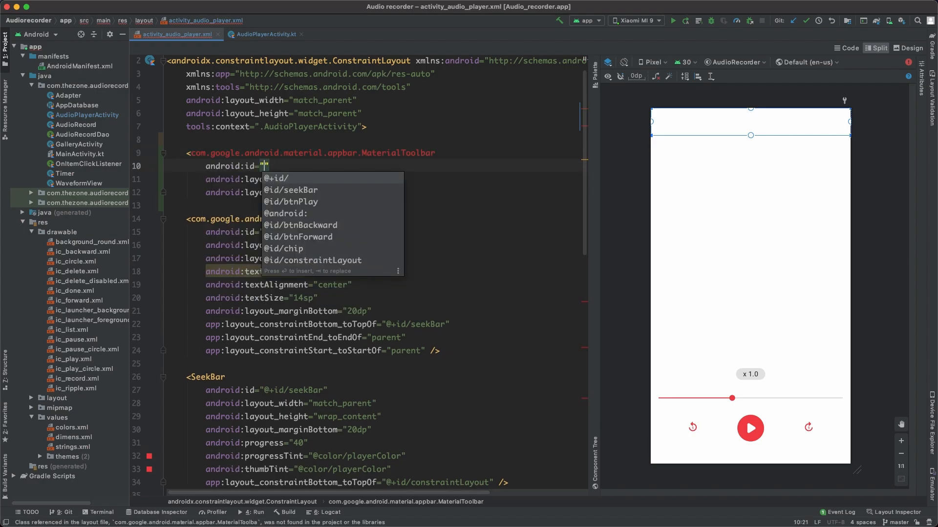
type("@+id/toolbar")
left_click(376, 205)
type("></com.google.android.material.appbar.MaterialToolbar>")
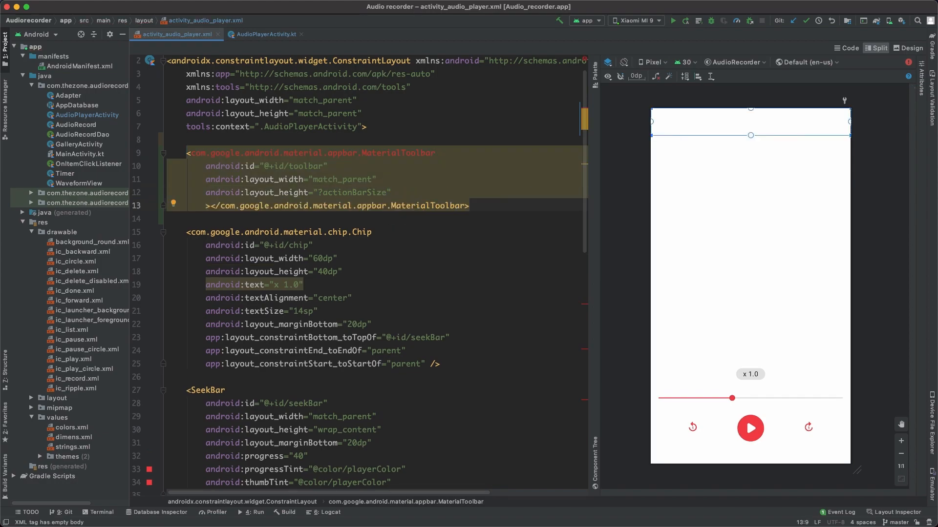
type("app:layout_constraintTop_toTopOf=\"parent\"")
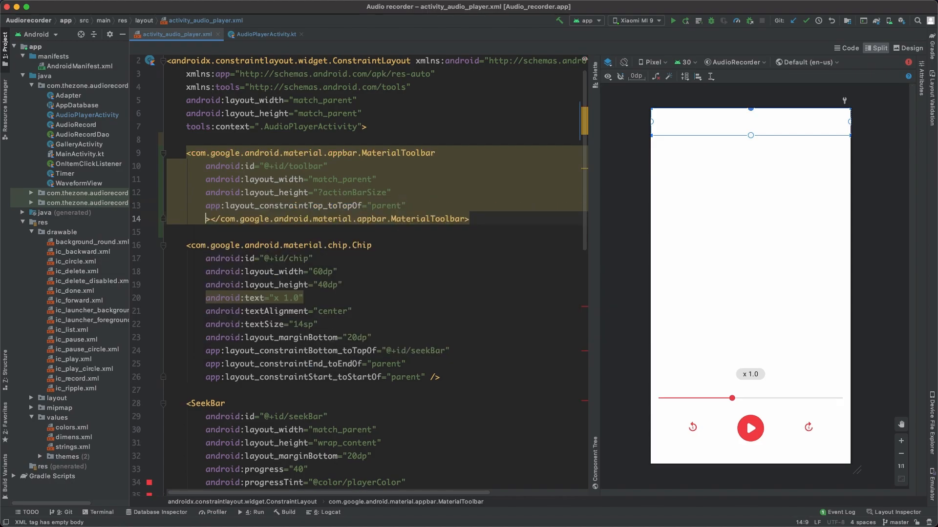
type("app:title=\"")
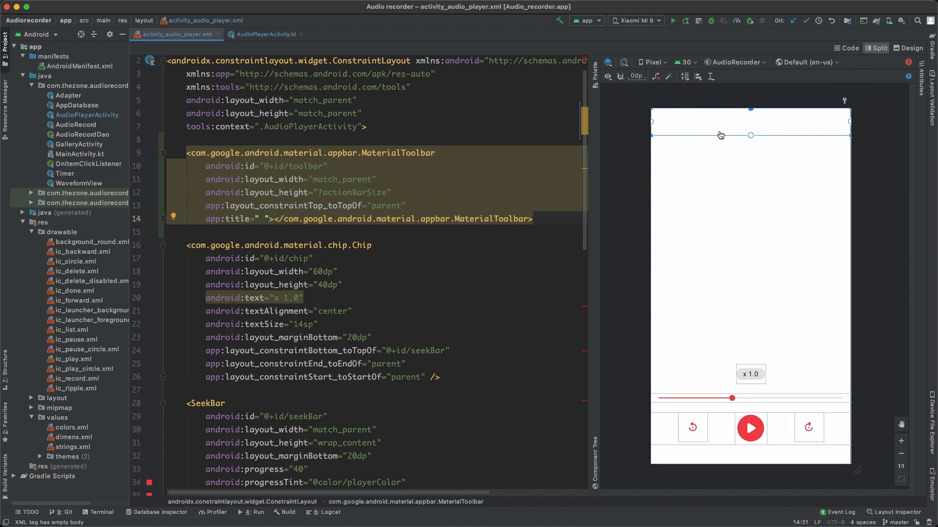
mouse_move(692, 129)
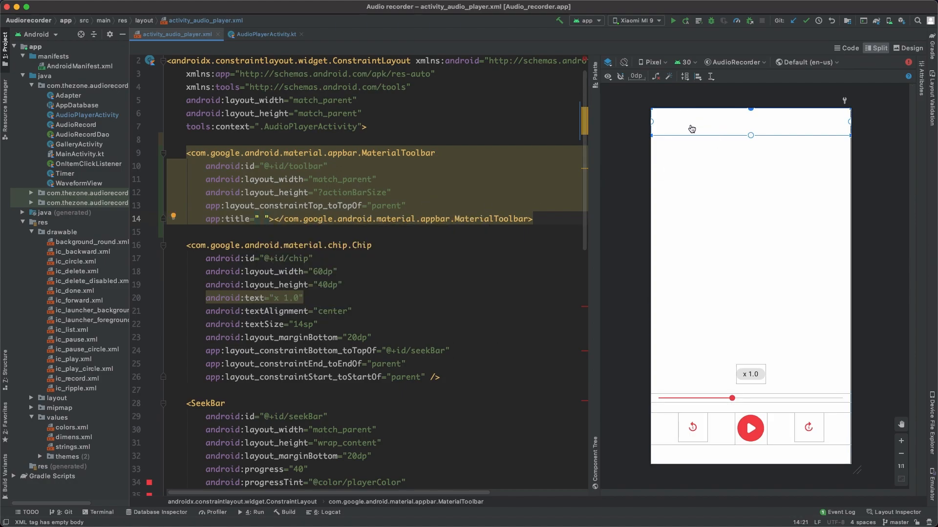
mouse_move(612, 208)
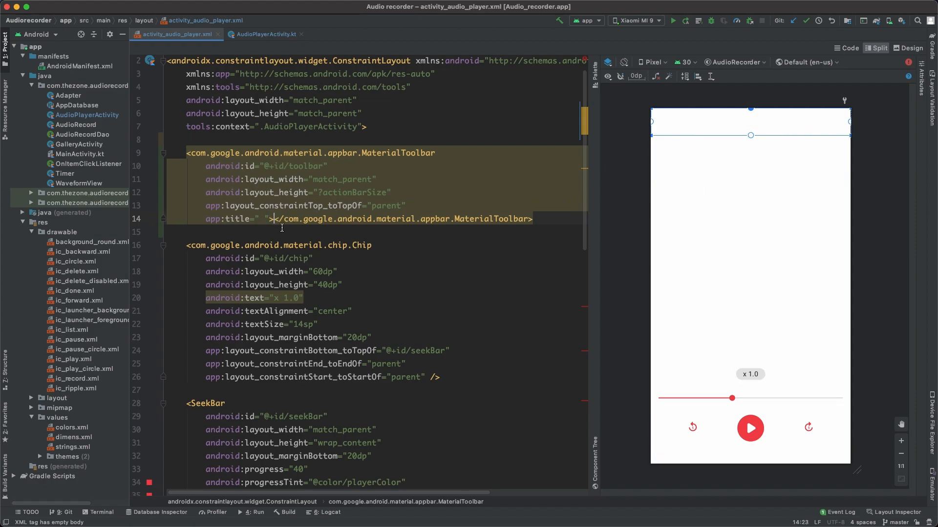
type("<TextView")
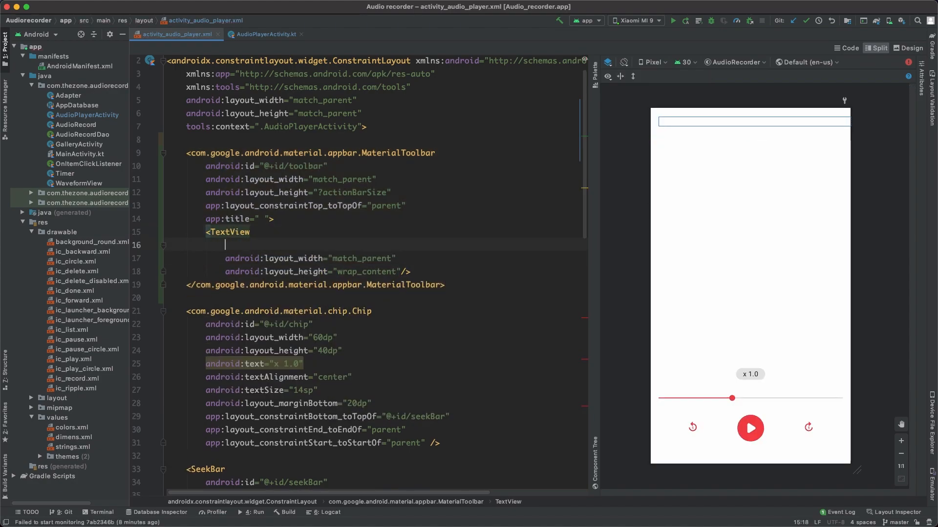
Step: Fill the toolbar's TextView: id tvFilename, textSize 20sp, gravity center, marginEnd 46dp
type("android:id=\"@+id/")
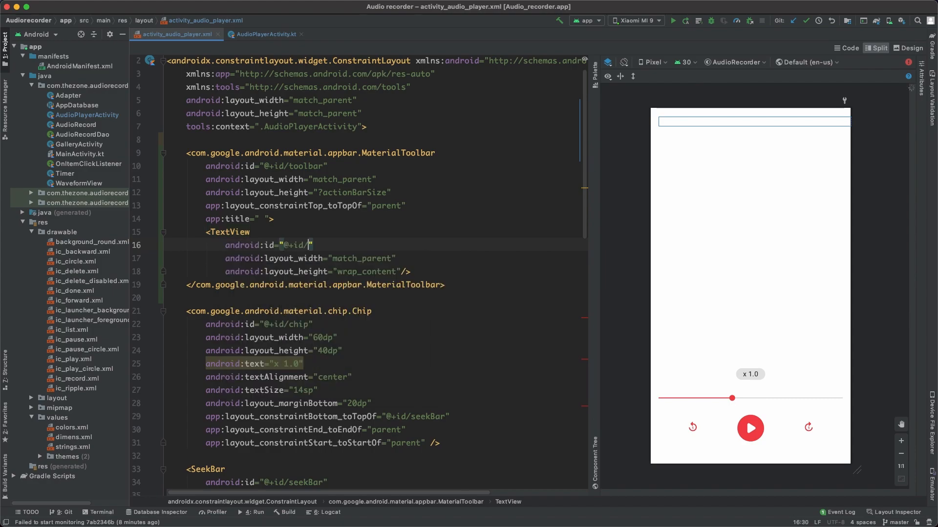
type("tvFilename")
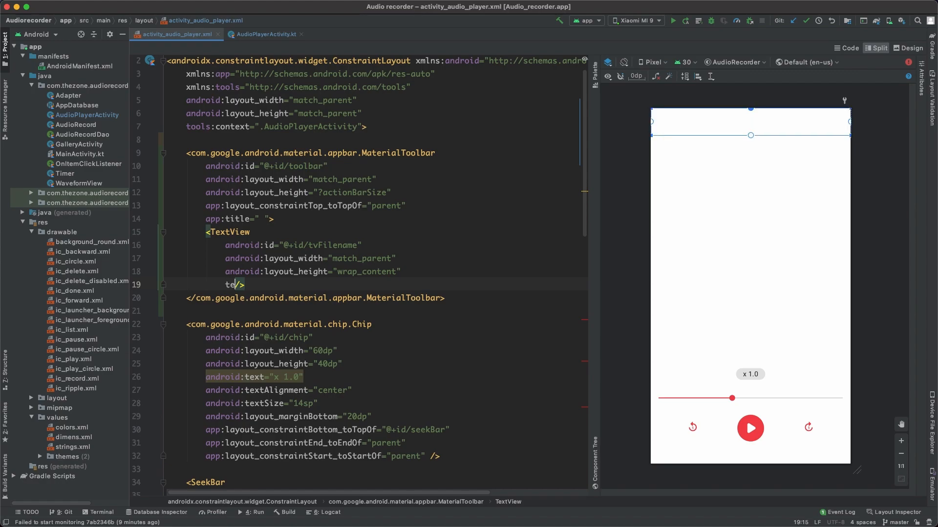
type("android:textSize=\"20sp\"")
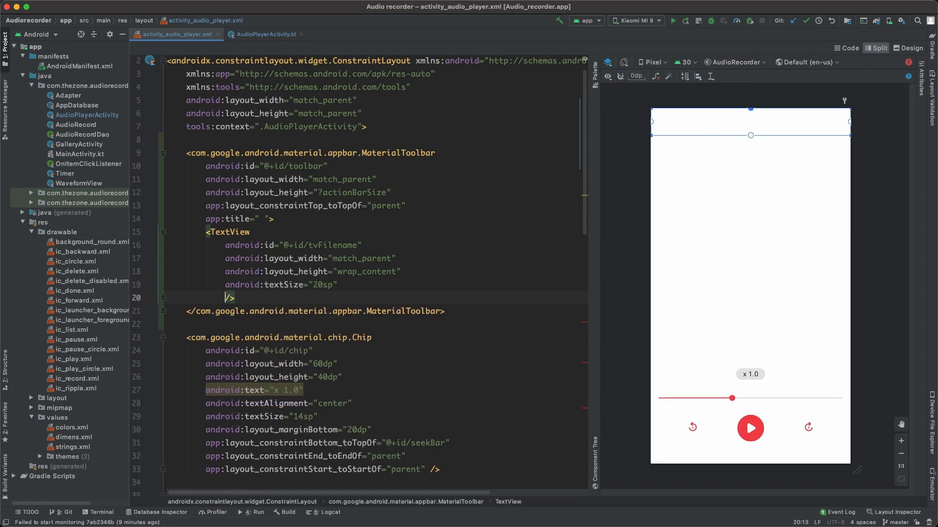
type("android:gravity=\"center")
type("android:layout_marginEnd=\"46dp\"")
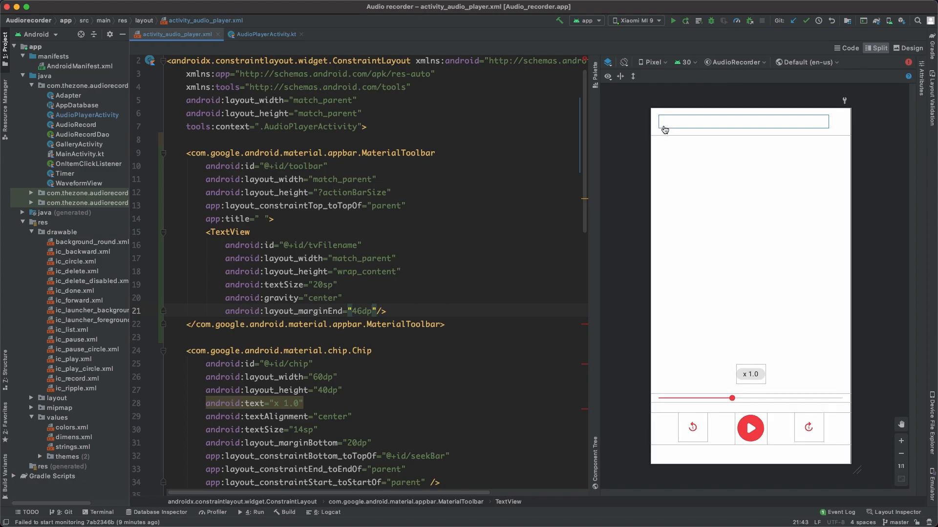
mouse_move(748, 124)
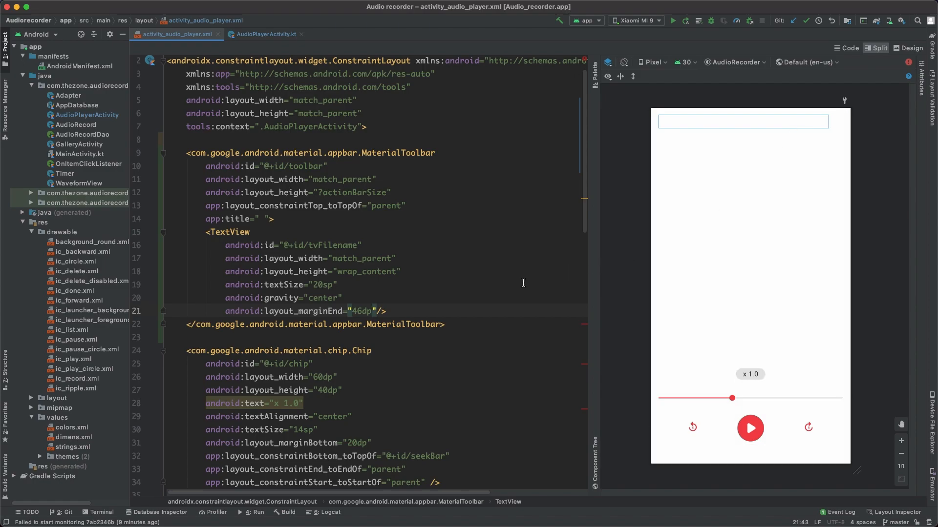
left_click(266, 33)
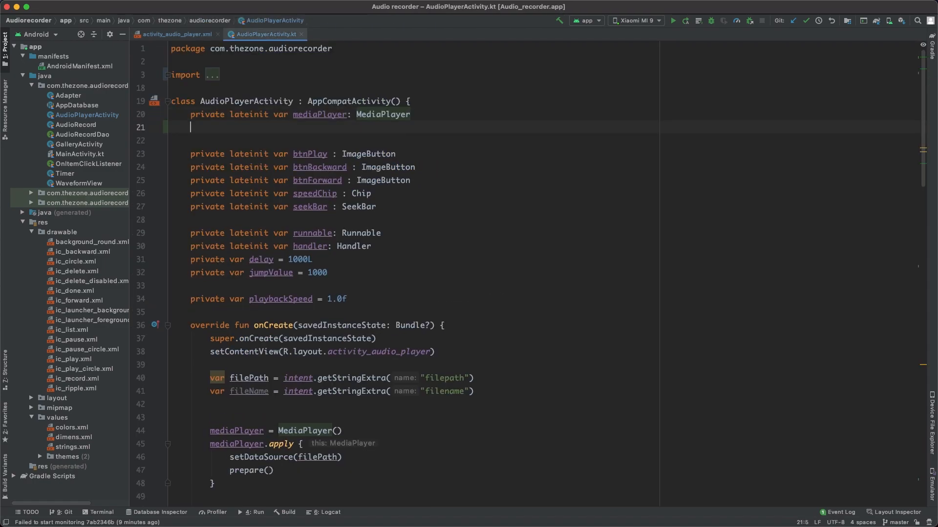
Step: Declare lateinit properties for the toolbar and the tvFilename TextView in AudioPlayerActivity
type("private lateinit var toolbar: MaterialToolbar")
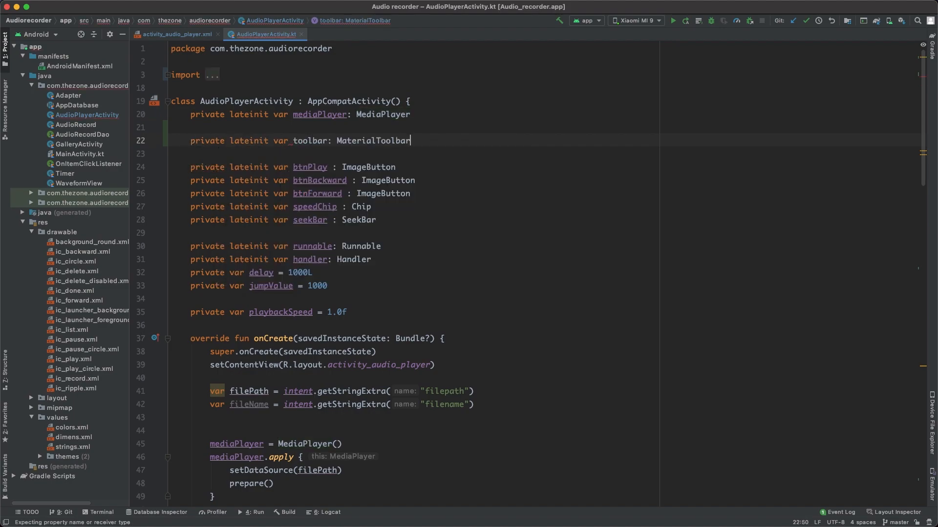
type("pri")
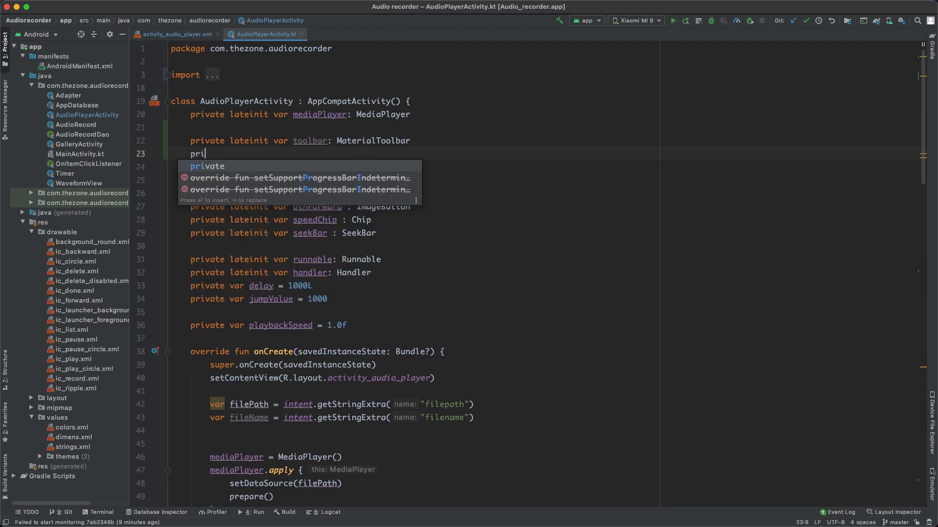
type("vate lateinit var_tvF")
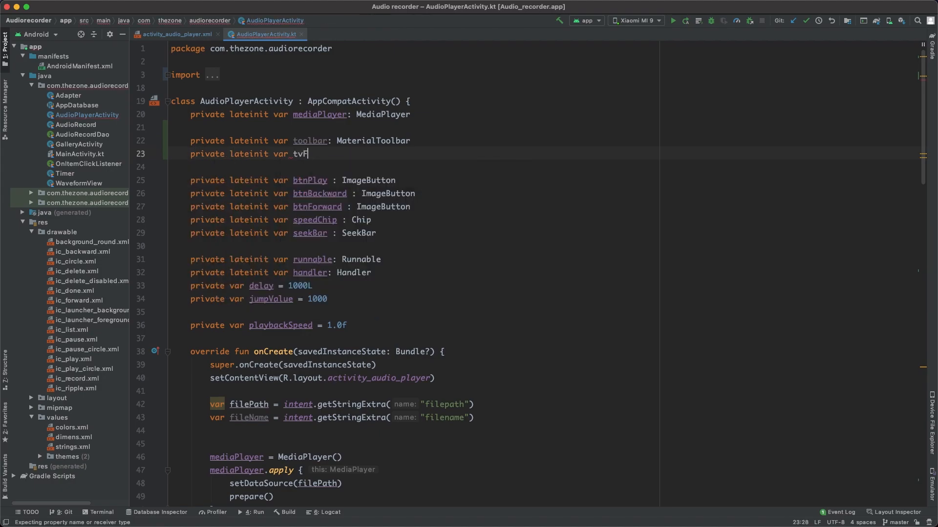
type("ilename: TextView")
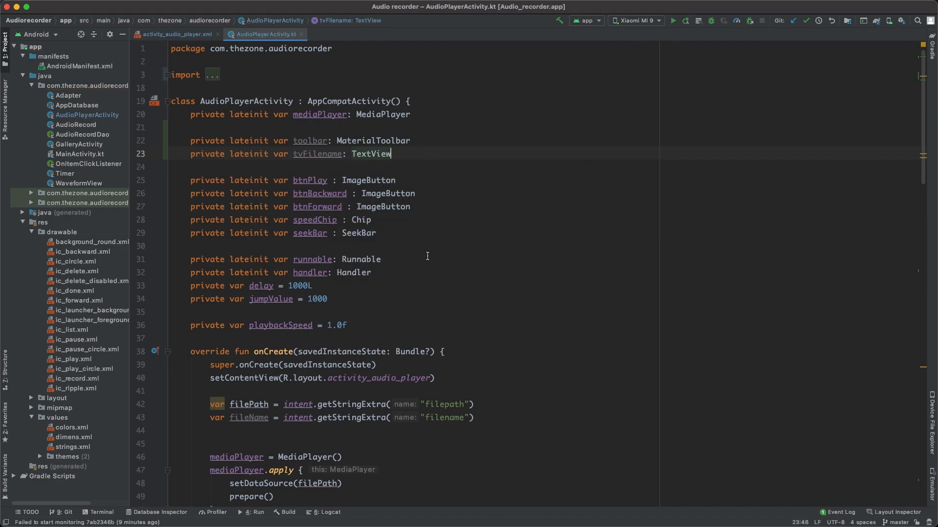
Step: Bind toolbar and tvFilename with findViewById(R.id...) in onCreate
scroll("down", 3)
type("toolbar = findViewById(")
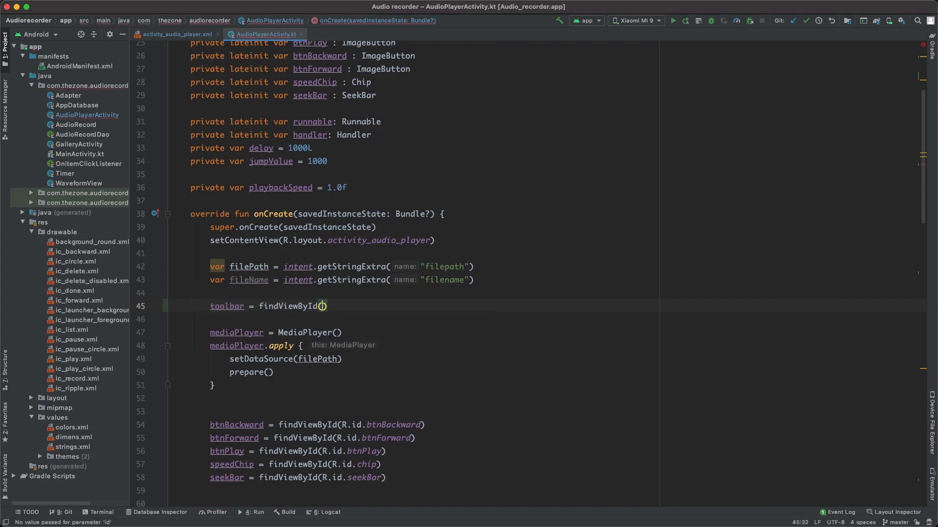
type("R.id.toolbar")
left_click(432, 319)
type("tvFilename")
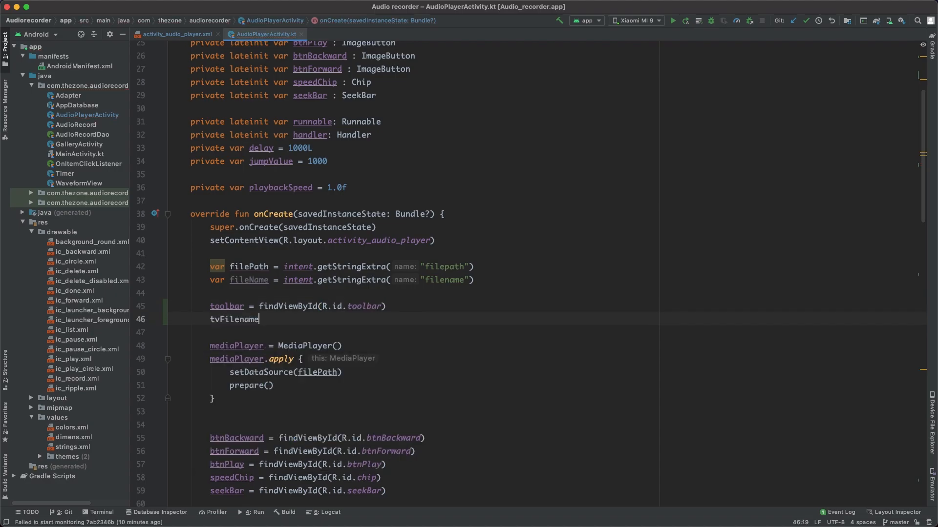
type("= findViewById(")
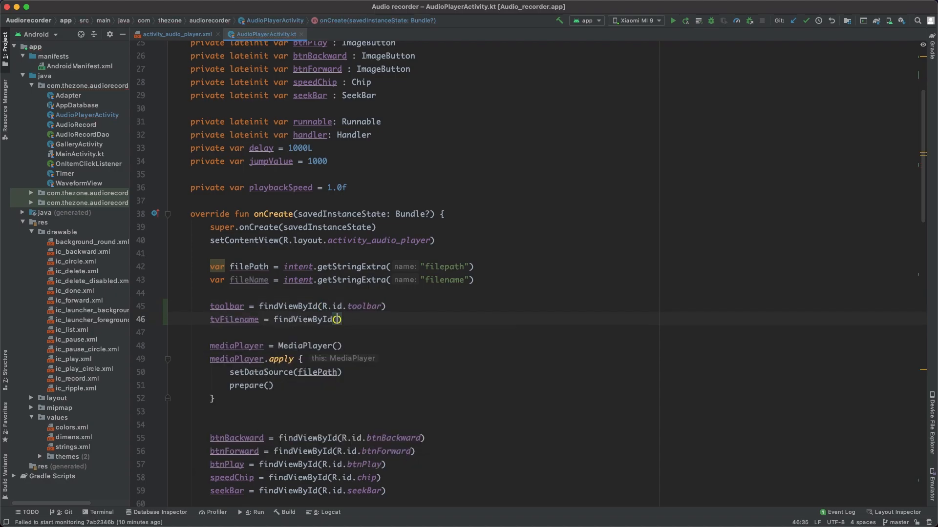
type("R.id.tvFilename")
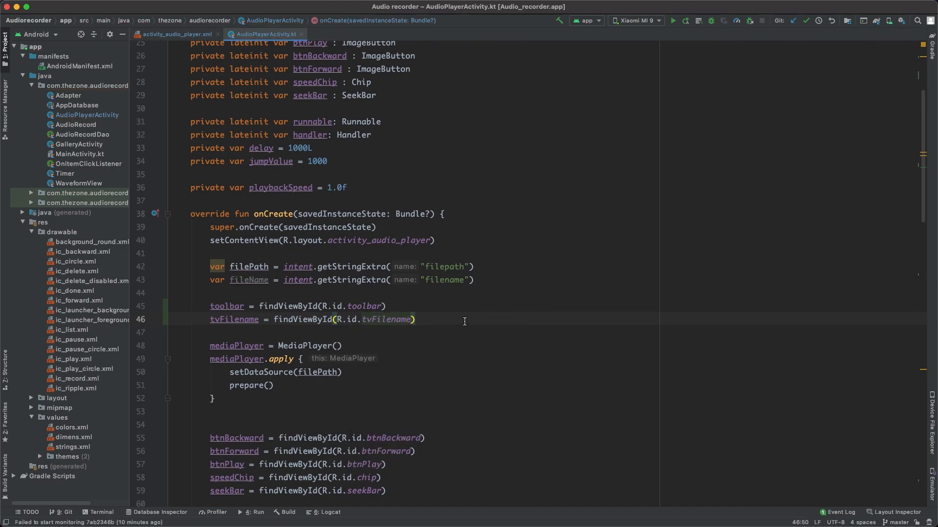
mouse_move(427, 316)
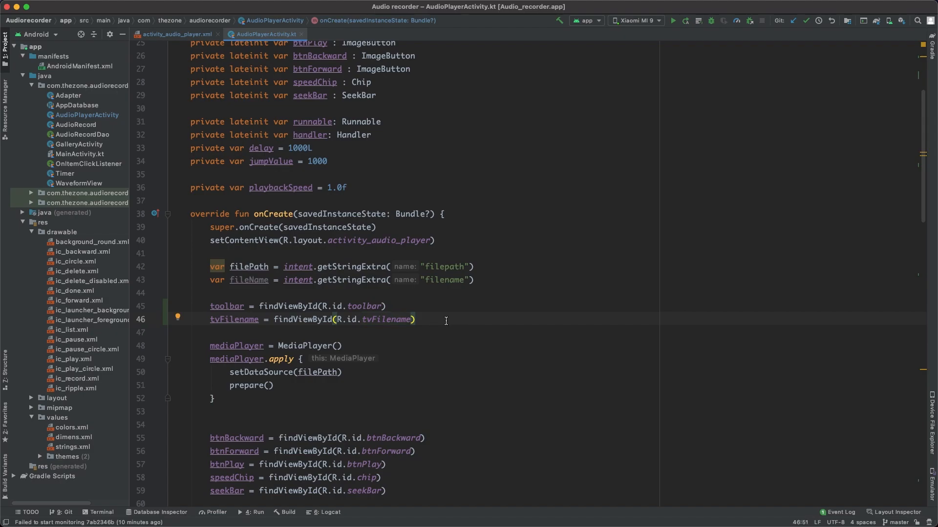
key("Enter")
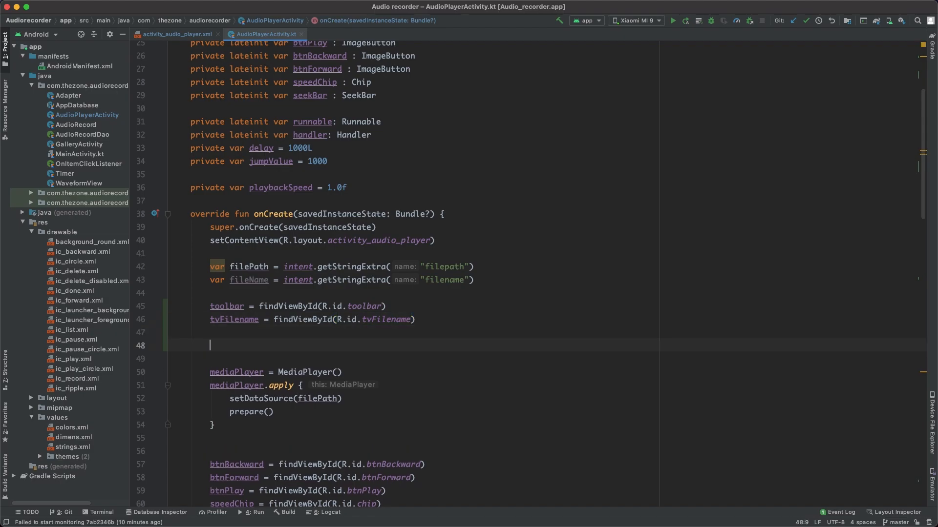
Step: Set the toolbar as support action bar with home-up shown, and navigation click calling onBackPressed()
type("setSupportActionBar(toolbar")
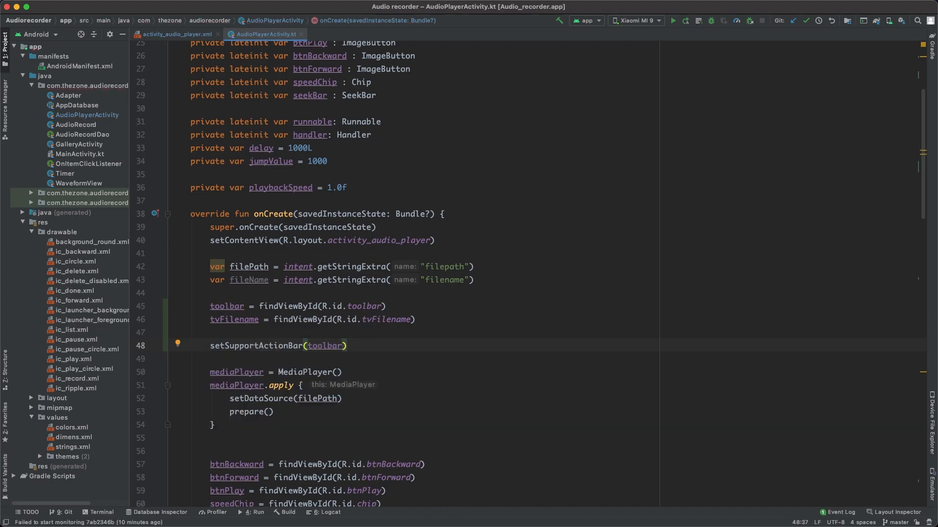
type("supportActionBar?")
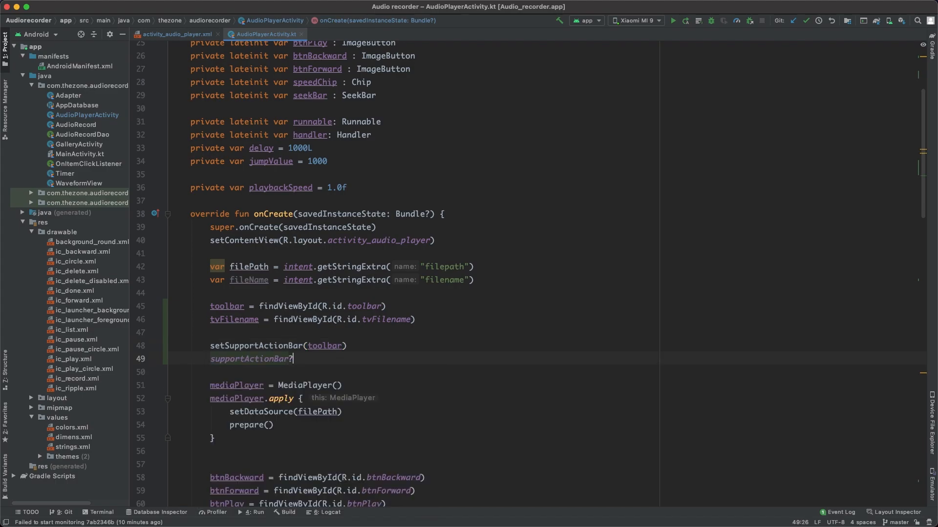
type(".setDisplayHomeAsUpEnabled(true")
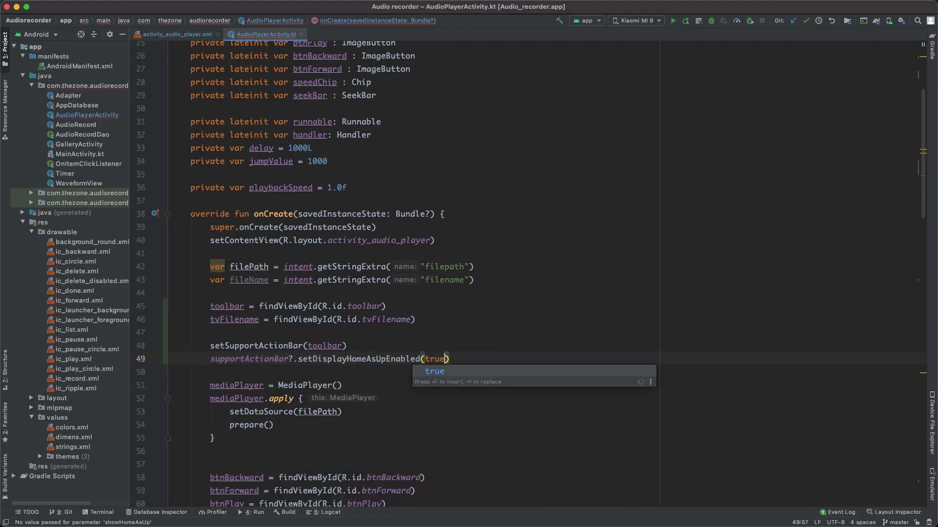
type("sup")
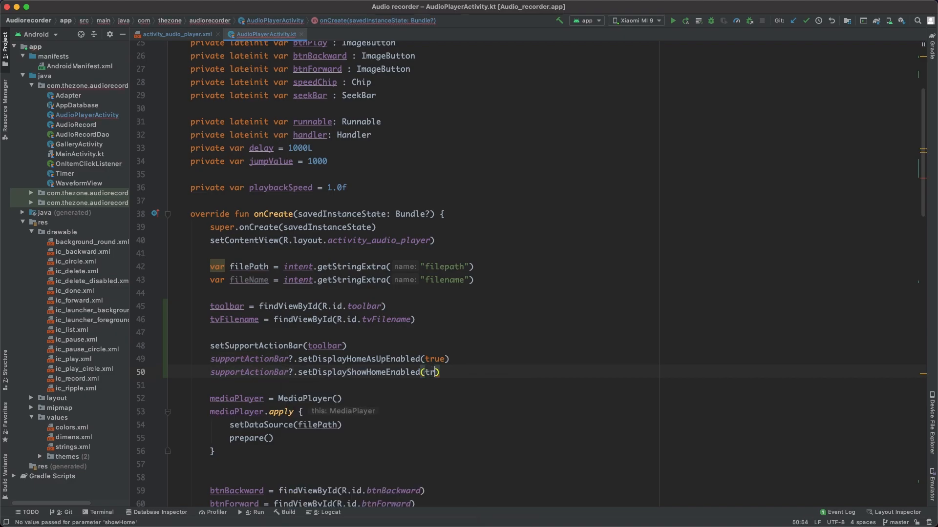
type("ue")
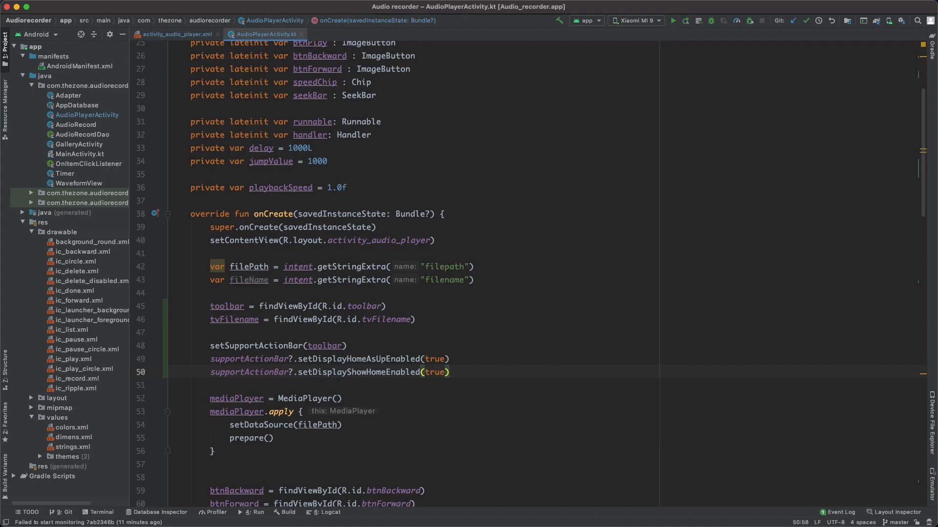
type("too")
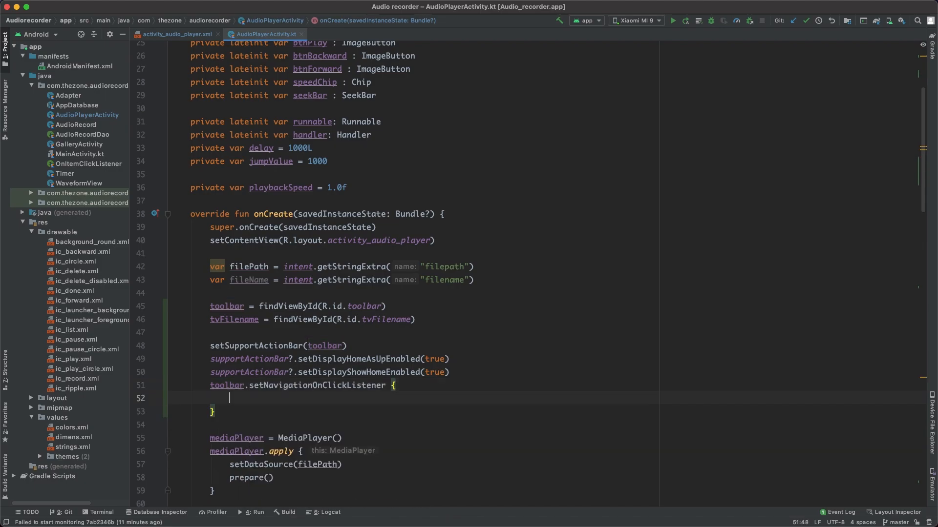
type("onBackPressed()")
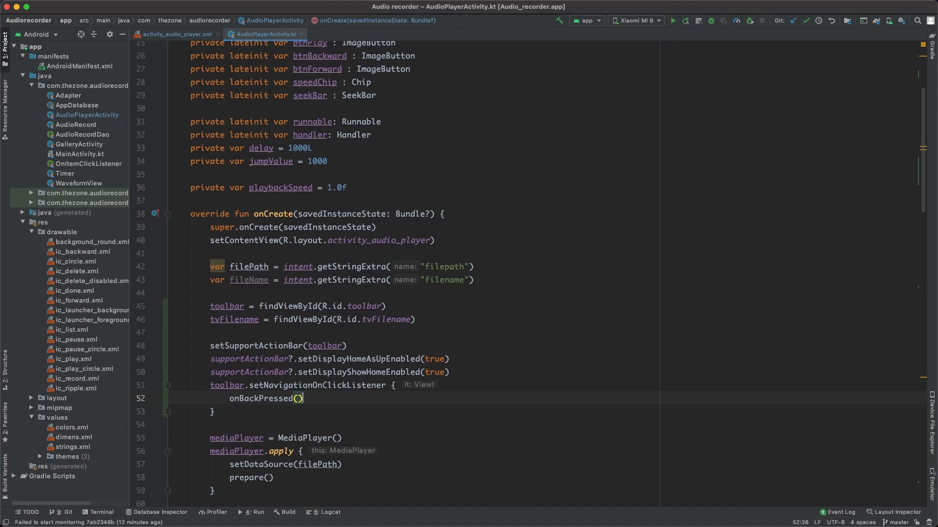
scroll("down", 3)
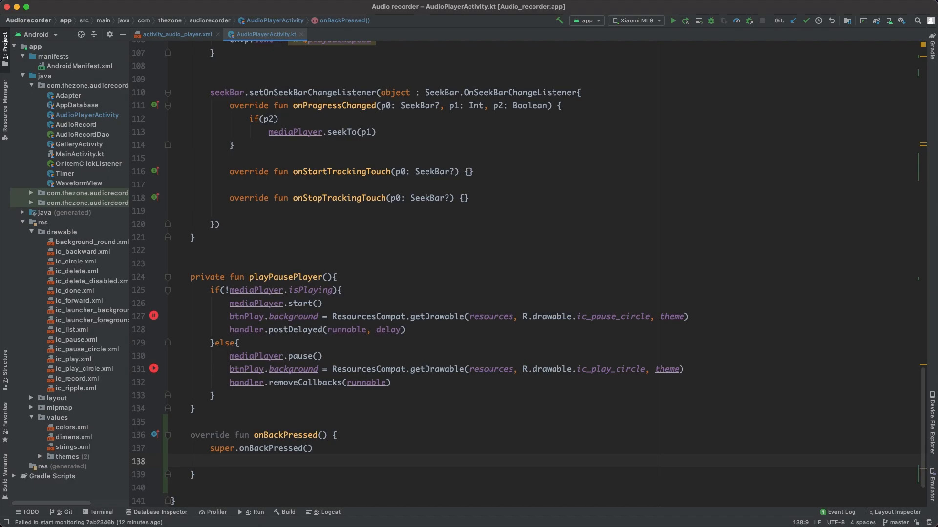
Step: Add mediaPlayer.stop() and mediaPlayer.release() after super.onBackPressed() in the override
type("mediaPlayer.s")
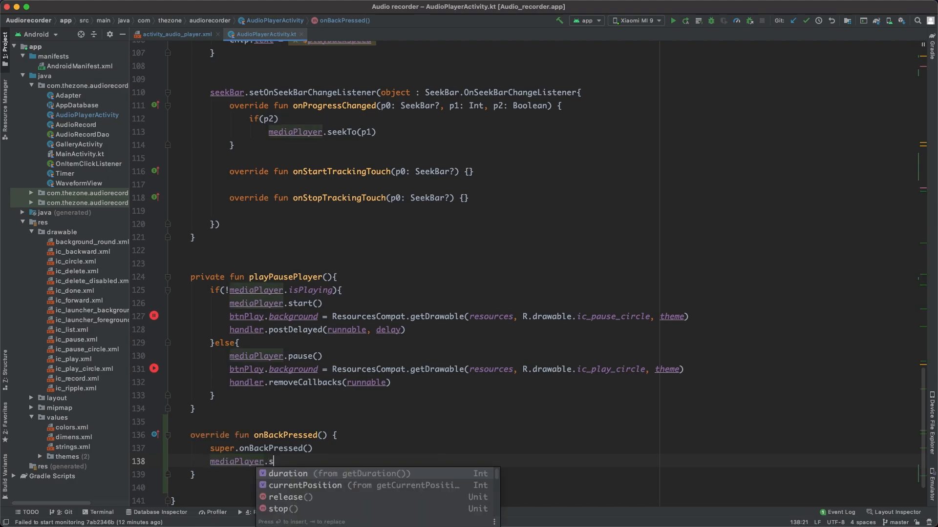
type("stop()")
type("mediaPlayer.release(")
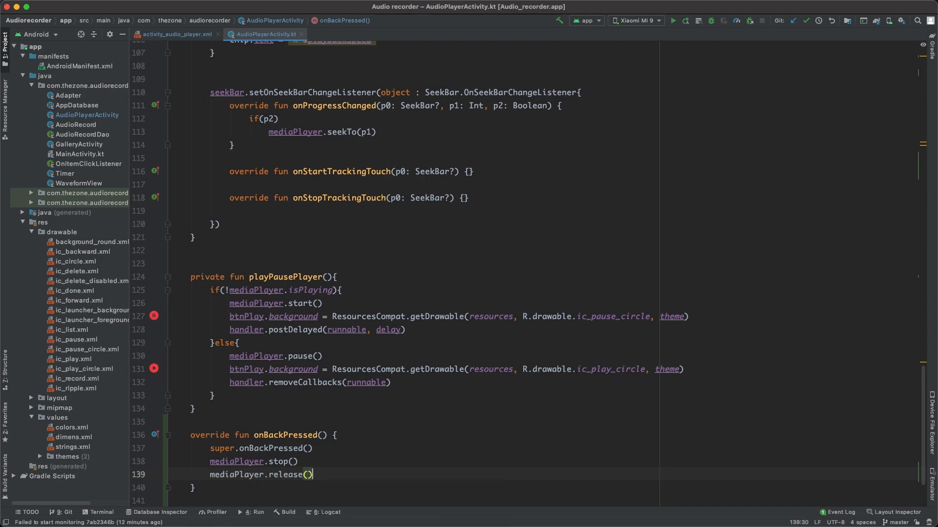
type("han")
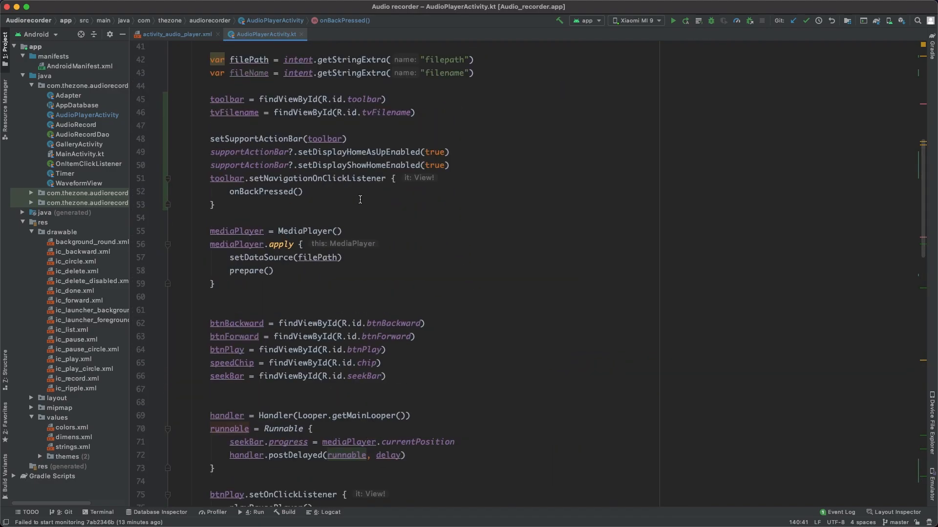
Step: Type tvFilename.text = fileName below the toolbar navigation listener
type("tvFilename.text =")
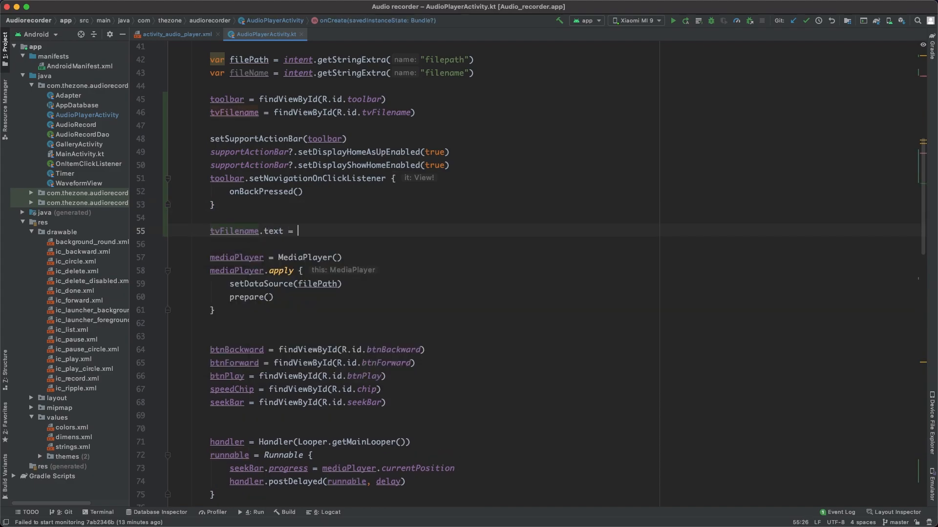
type("fileName")
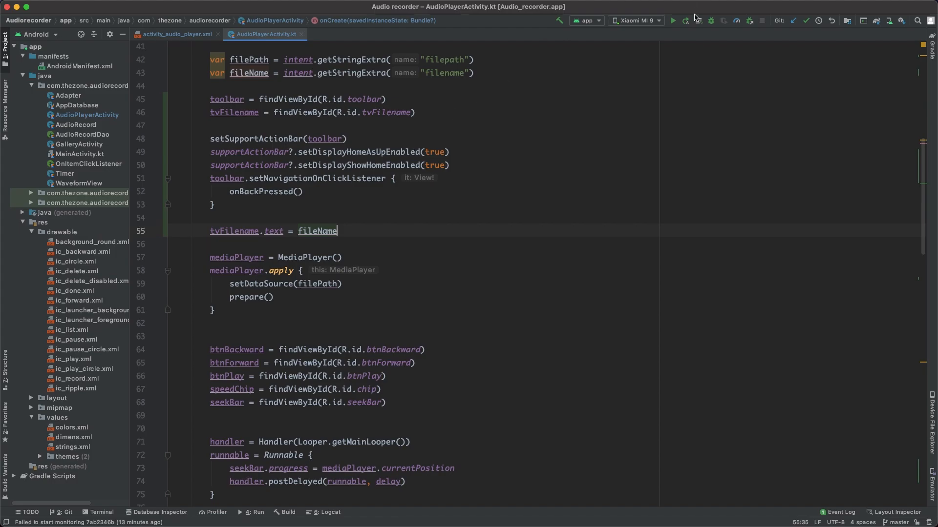
Step: Run the app, then open, play and pause a saved recording on the mirrored phone
left_click(675, 20)
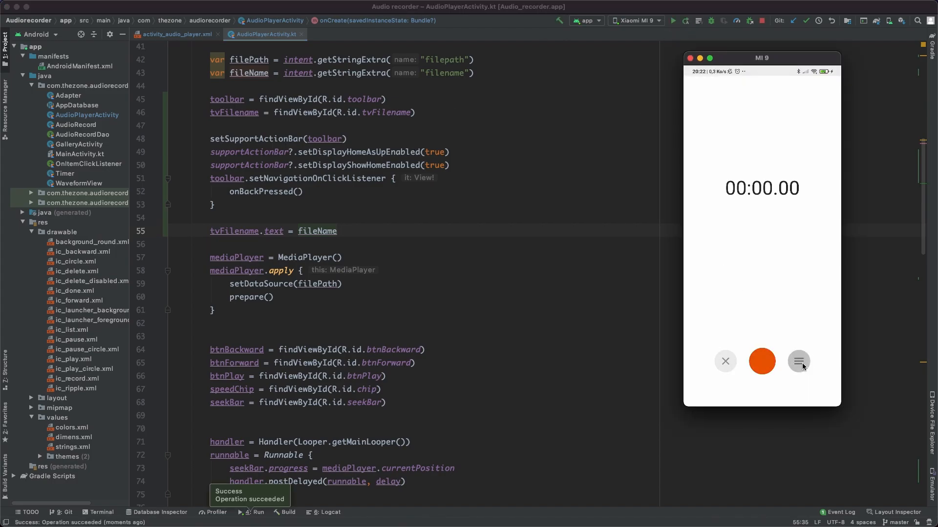
left_click(799, 361)
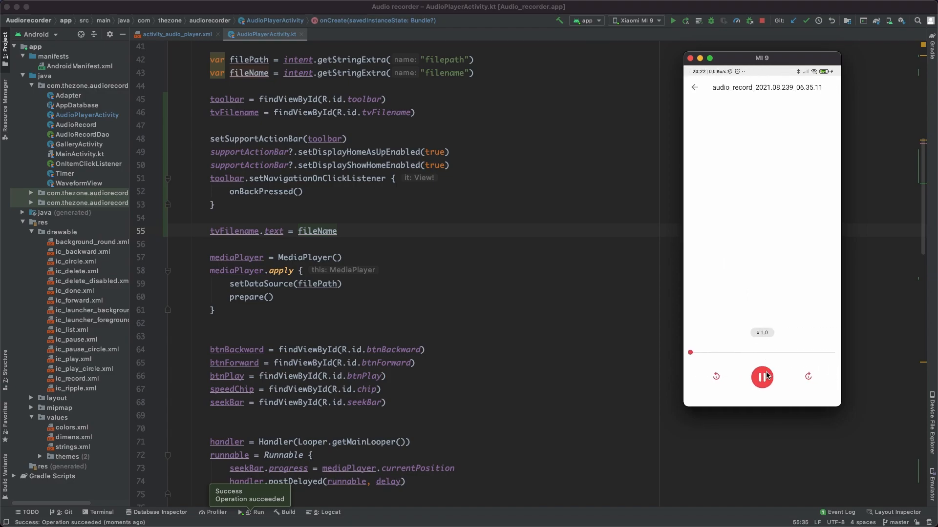
left_click(762, 377)
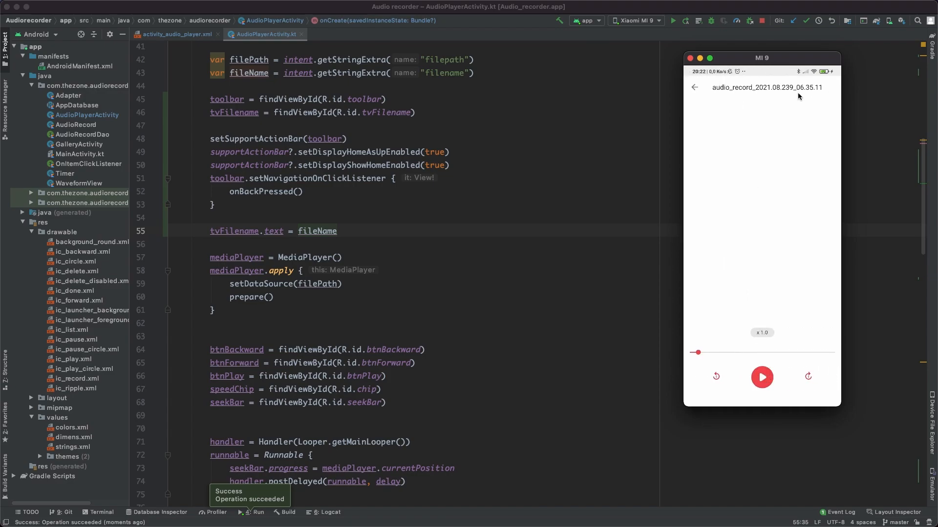
left_click(694, 88)
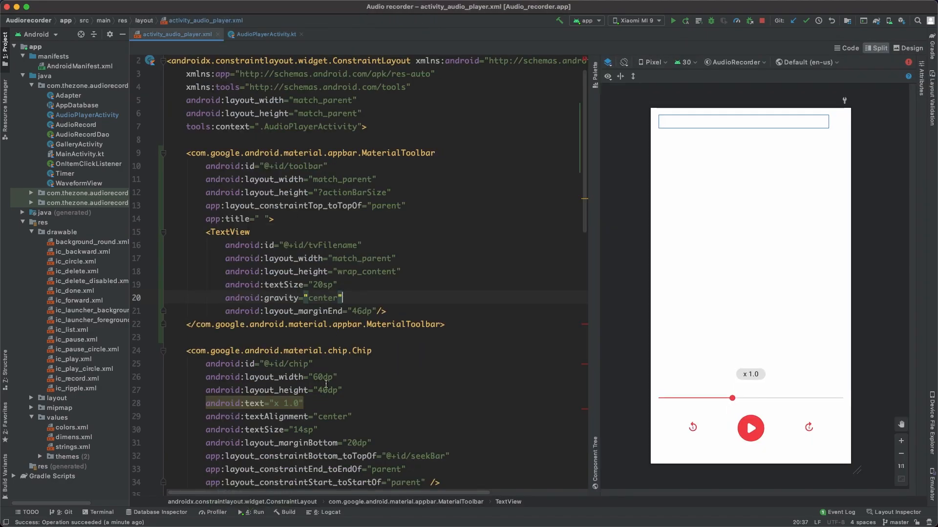
Step: Add TextView tvTrackProgress: text 0:00, 13sp, below seekBar, start-anchored with 16dp margin
scroll("down", 3)
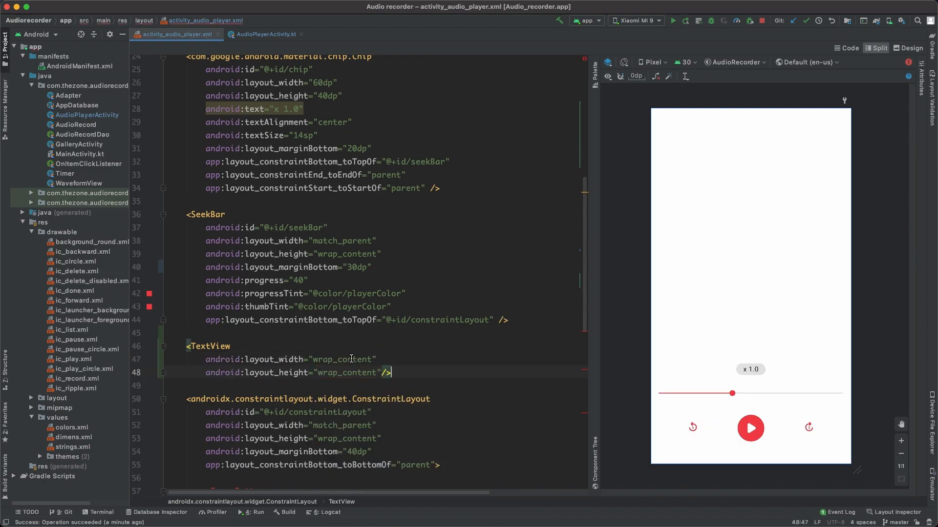
type("android:id=\"@+id/tvT")
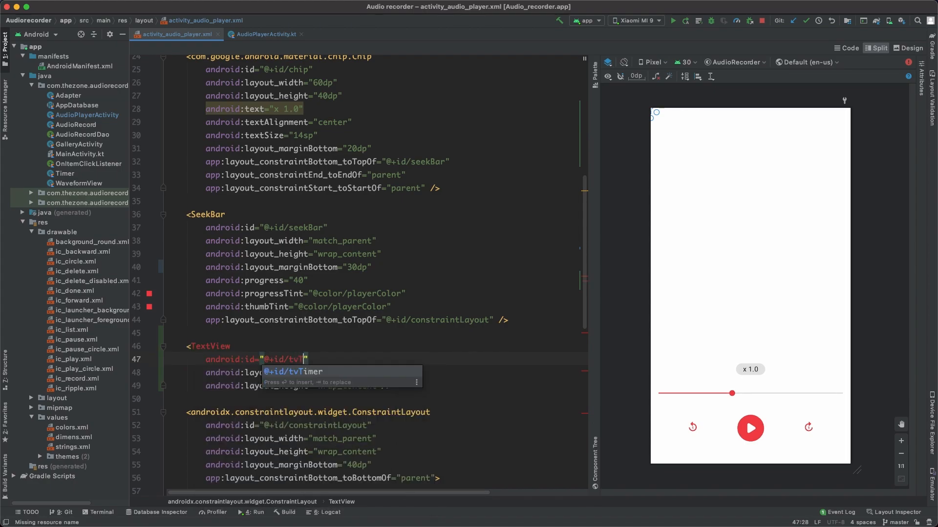
type("TrackProgress")
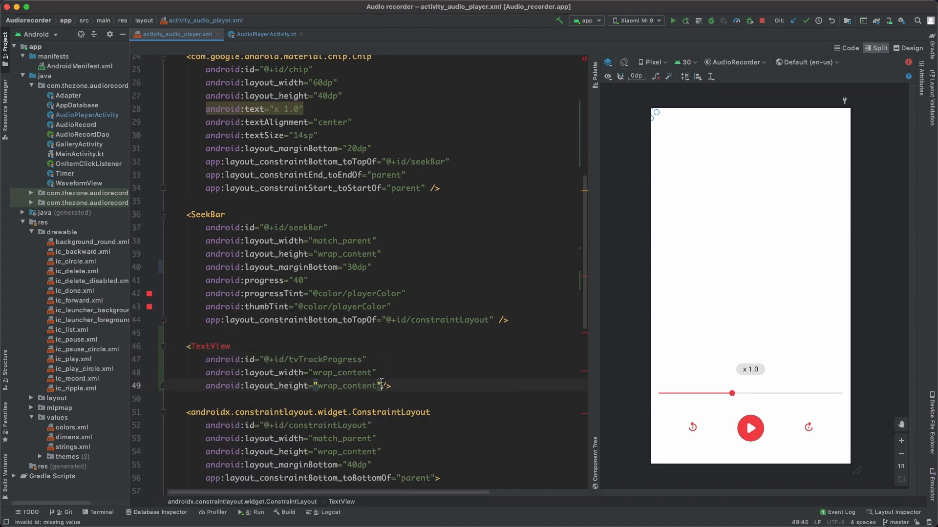
type("android:text=\"\"/>")
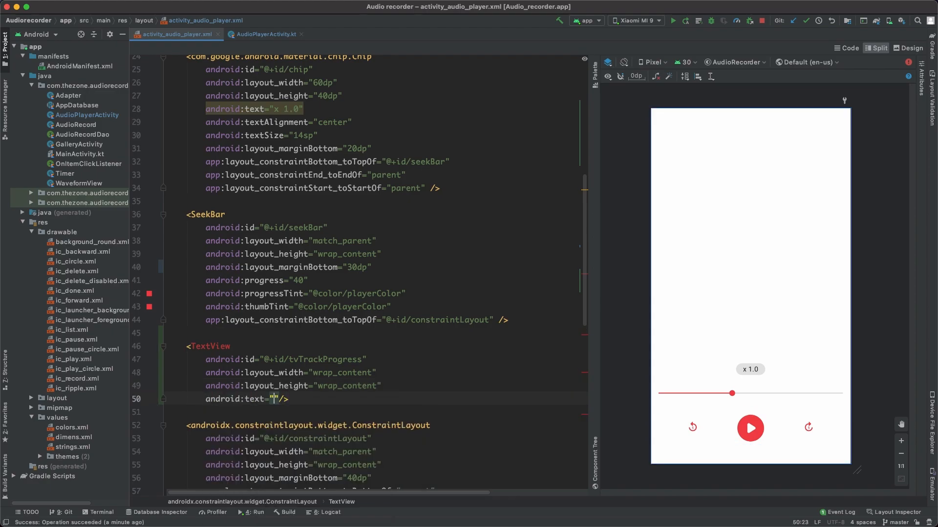
type("0:00")
type("android:textSize=\"\"/>")
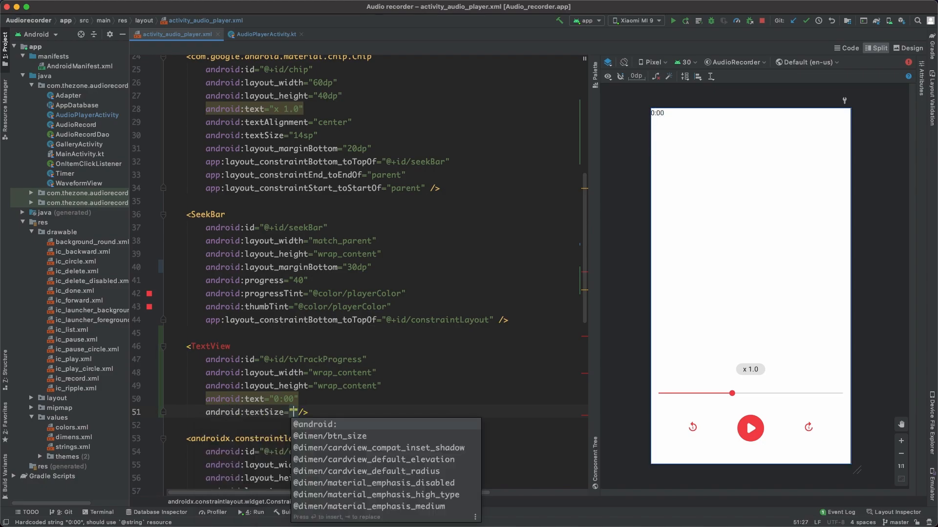
type("13sp")
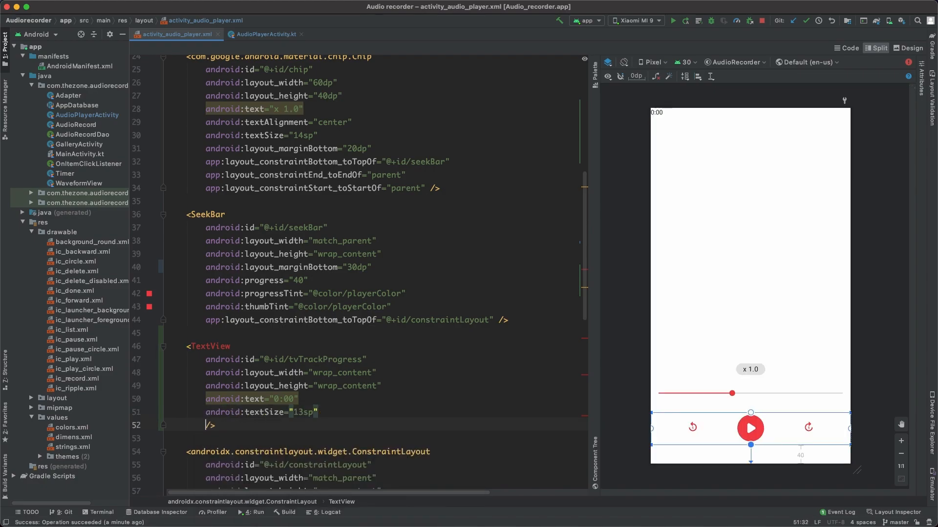
type("toptobo")
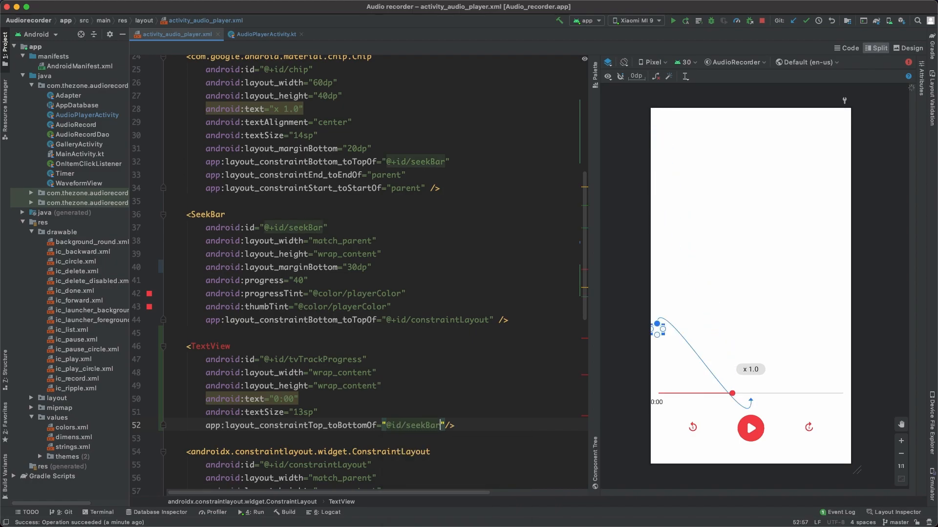
type("start_toStartOf=\"parent\"")
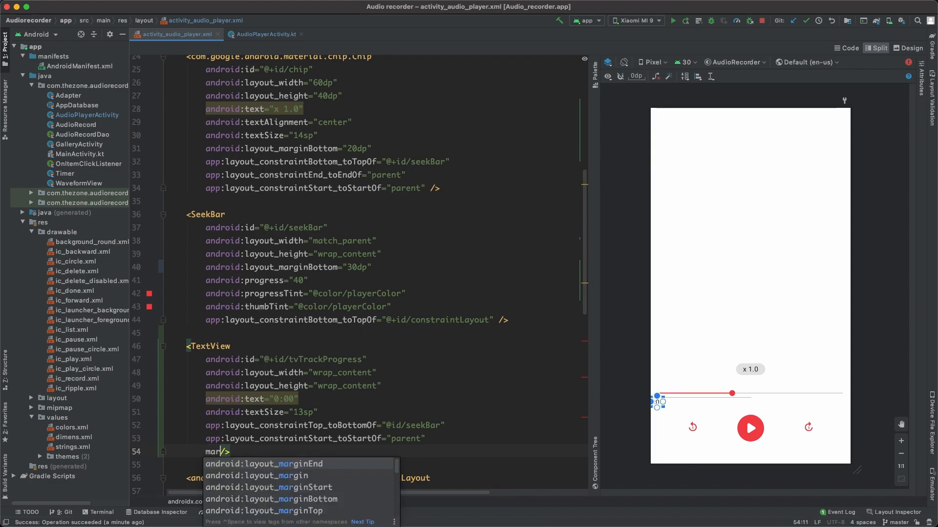
type("android:layout_marginStart=\"16dp\"")
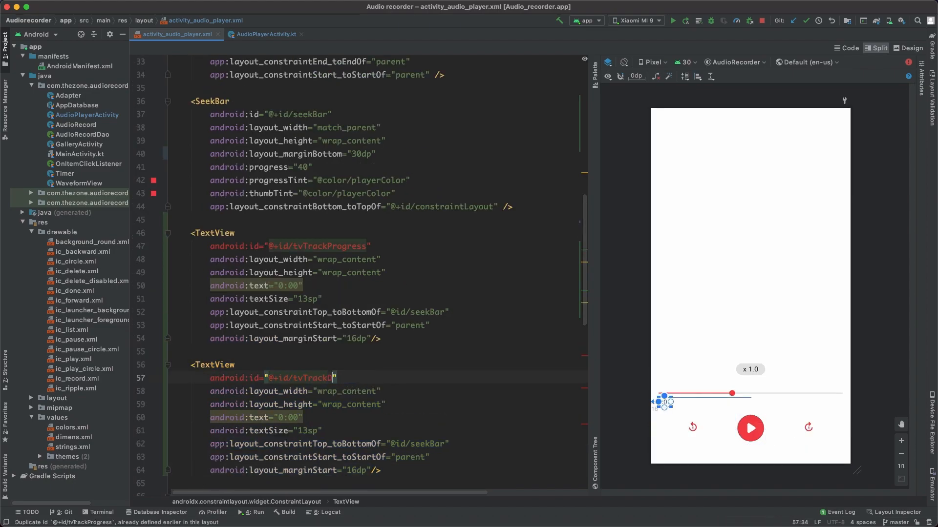
Step: Rename the duplicate TextView to tvTrackDuration and constrain its end to the parent's end
type("Duration")
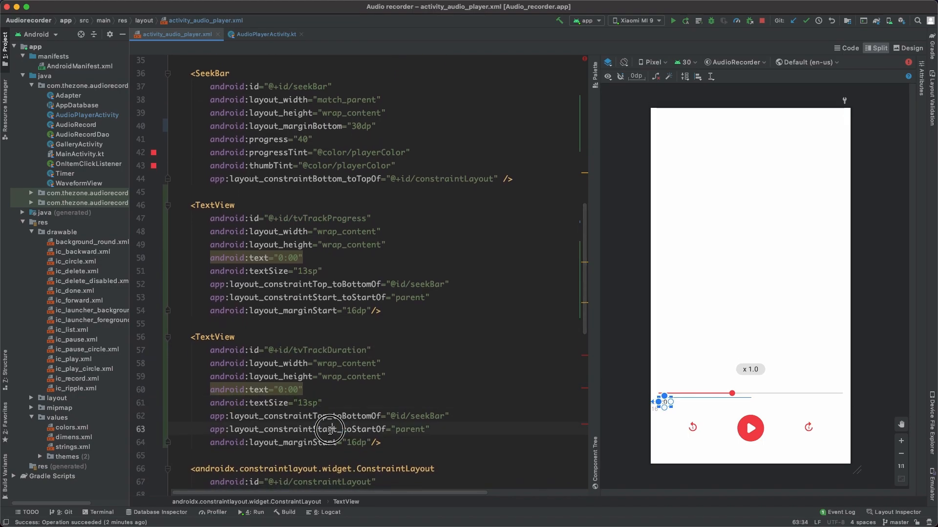
type("endto")
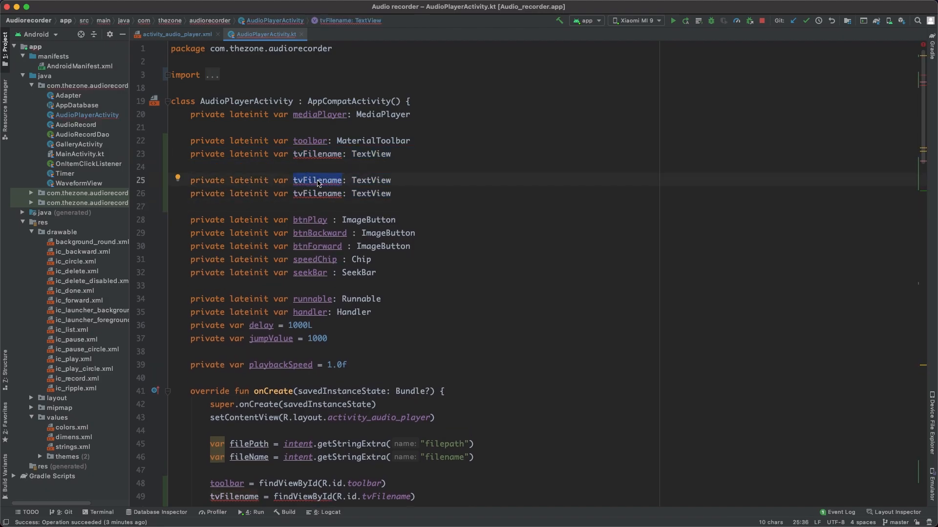
Step: Add lateinit vars tvTrackProgress and tvTrackDuration, assigned via findViewById(R.id...) in onCreate
type("tvTrackProgress")
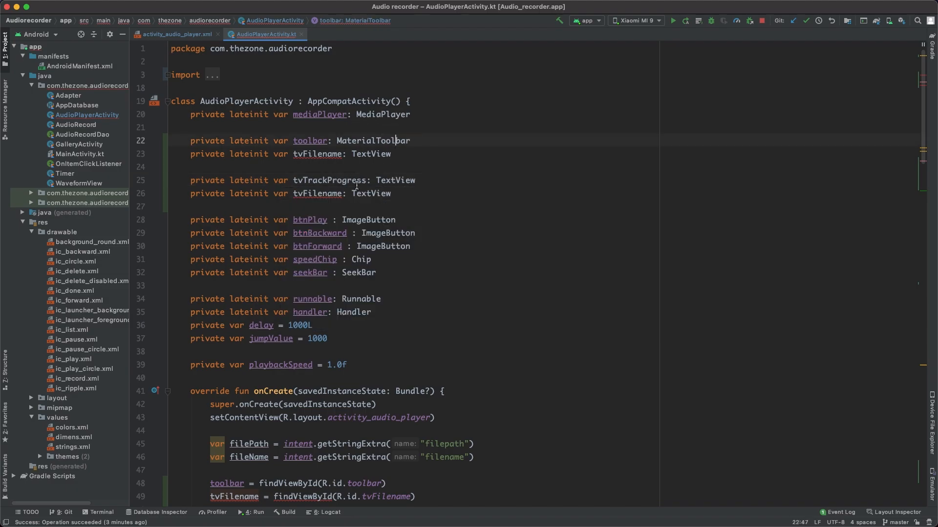
type("tvTrack")
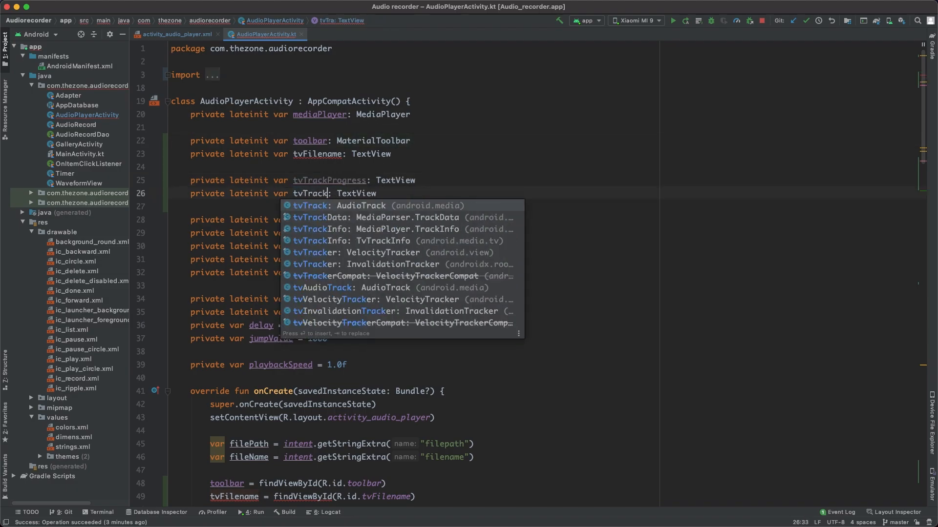
type("Duration")
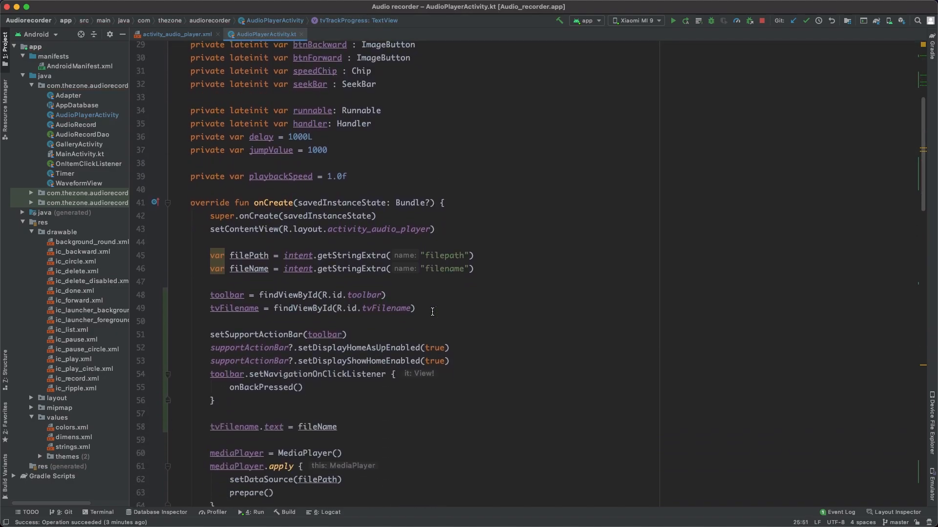
type("tvTrackDuration = findViewById(R")
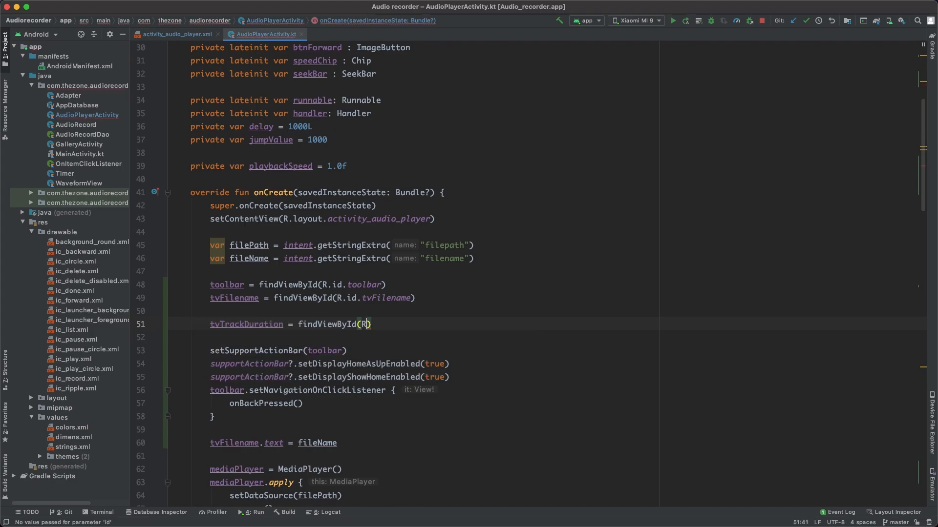
type(".id.tvTr")
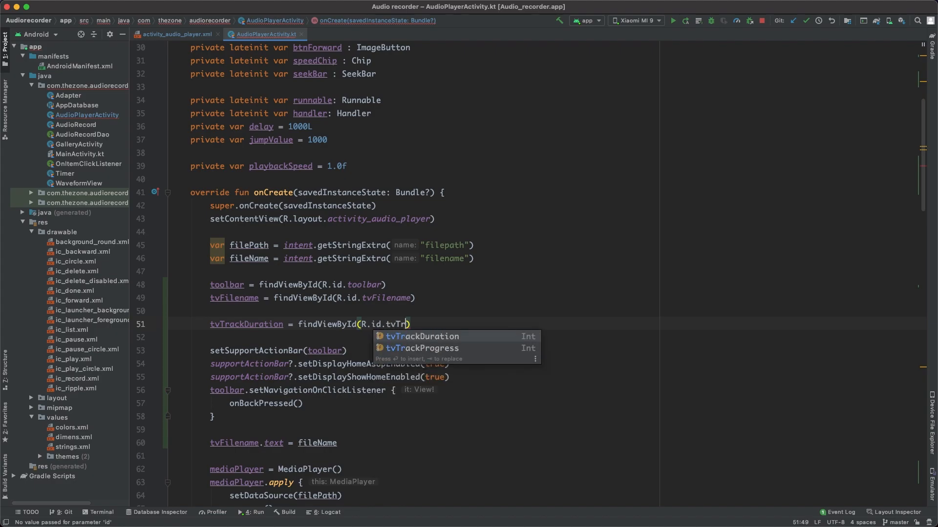
type("tvTrackProgress = findViewById(R.id.tvTrackProgress")
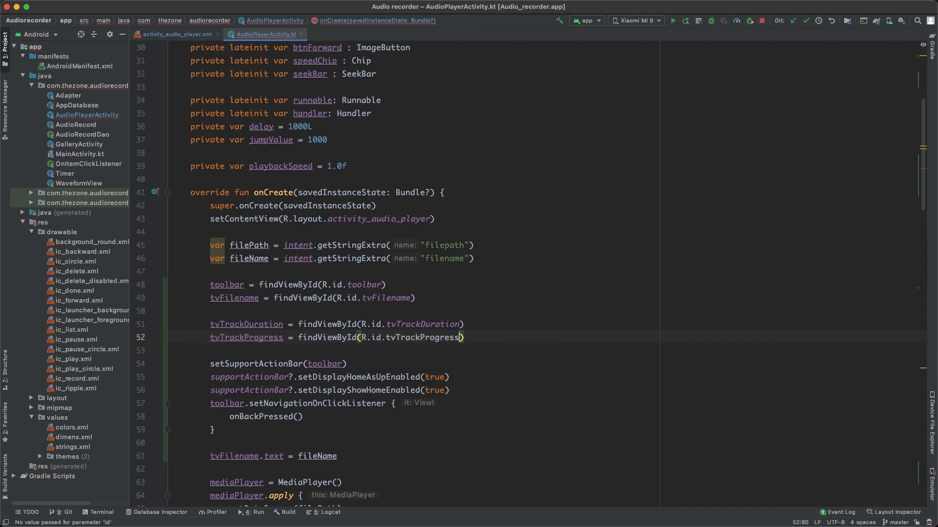
scroll("down", 3)
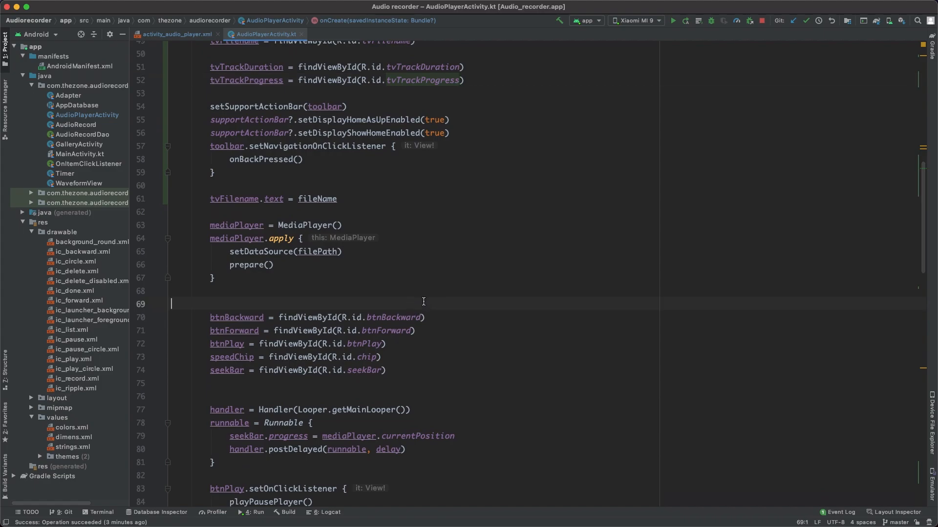
Step: Assign mediaPlayer.duration to tvTrackDuration.text and select it to reveal the Int mismatch
type("d")
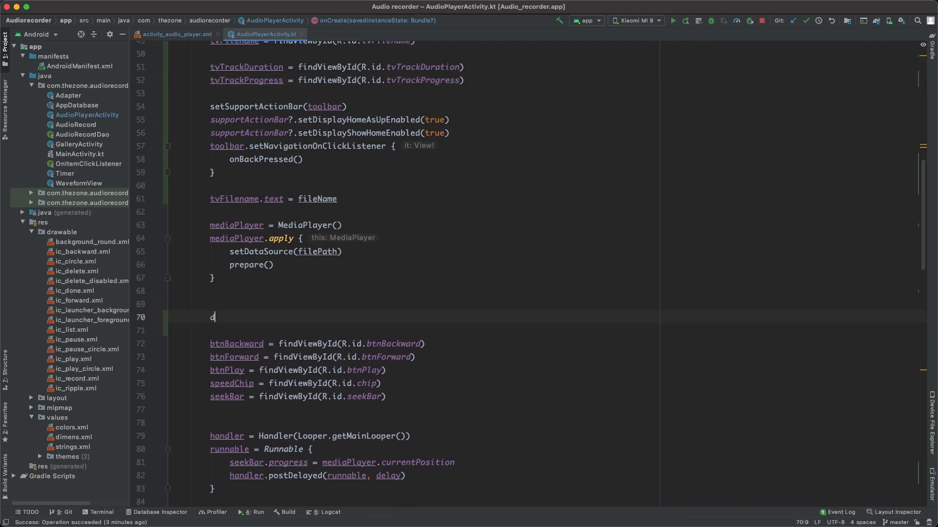
type("vTrackDuration.text")
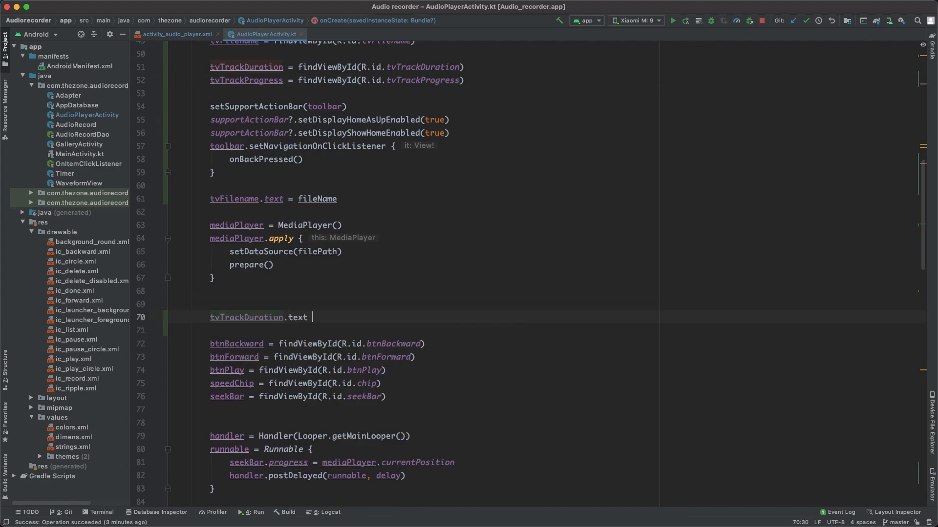
type("= mediaPlayer.duration")
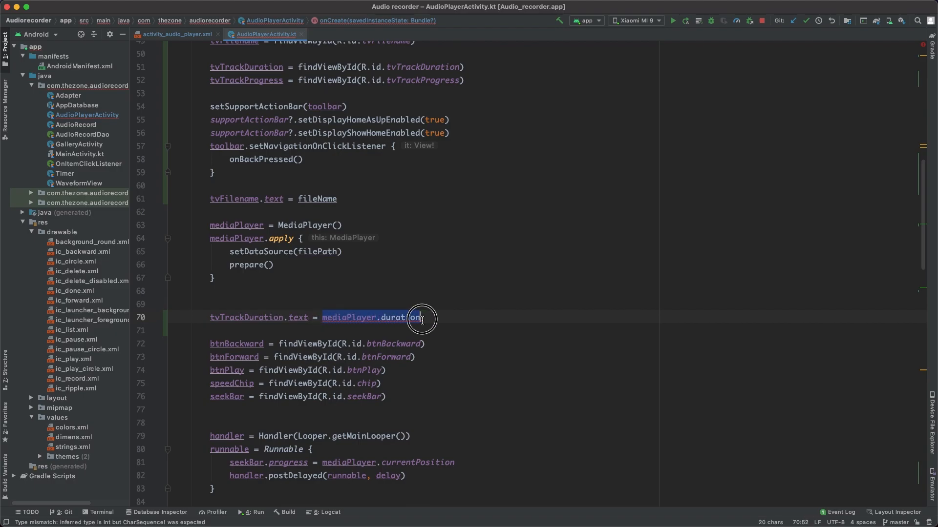
left_click(421, 317)
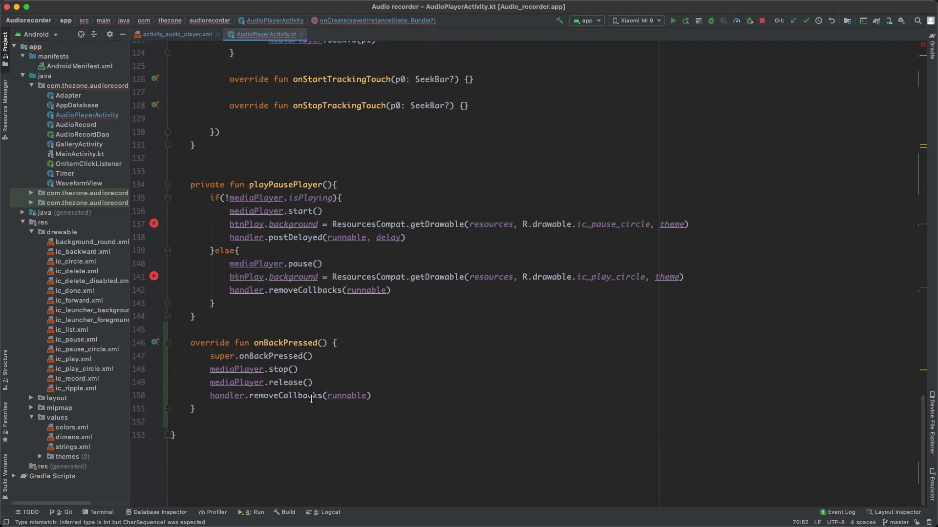
Step: Declare private fun dateFormat(duration: Int) with d from duration and seconds s = d % 60
type("private fun")
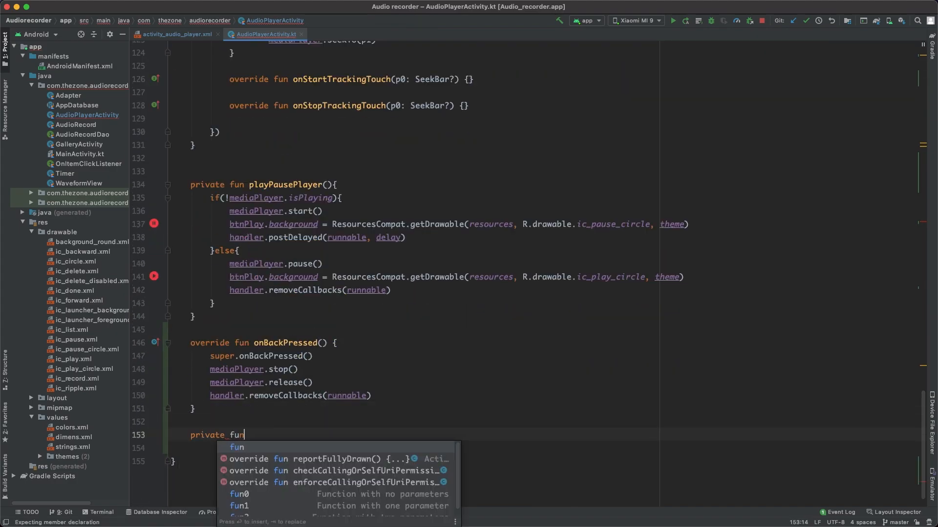
type("dateFormat()")
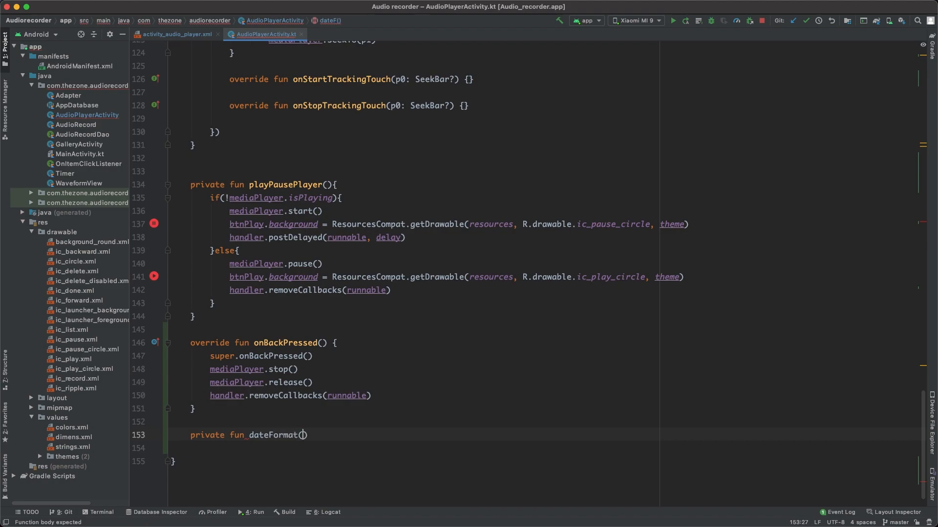
type("duration: Int")
type("var")
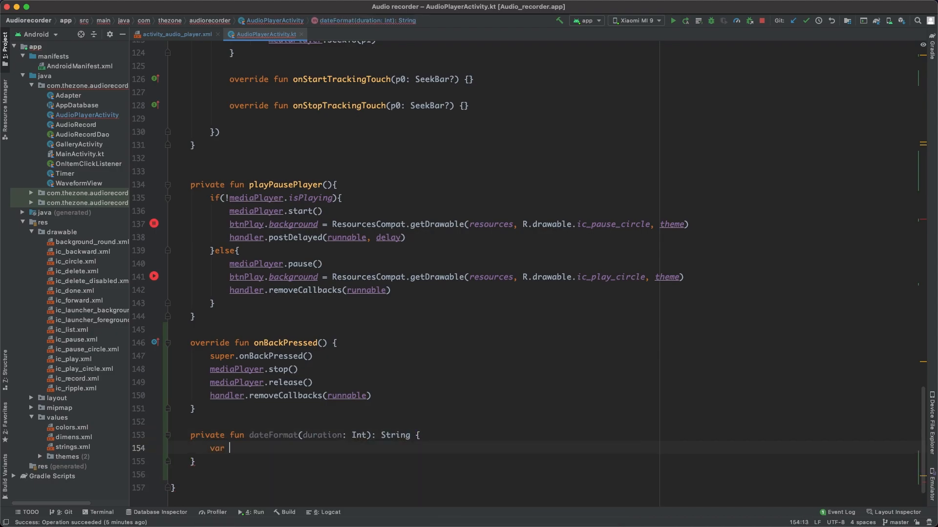
type("d = duration/1000")
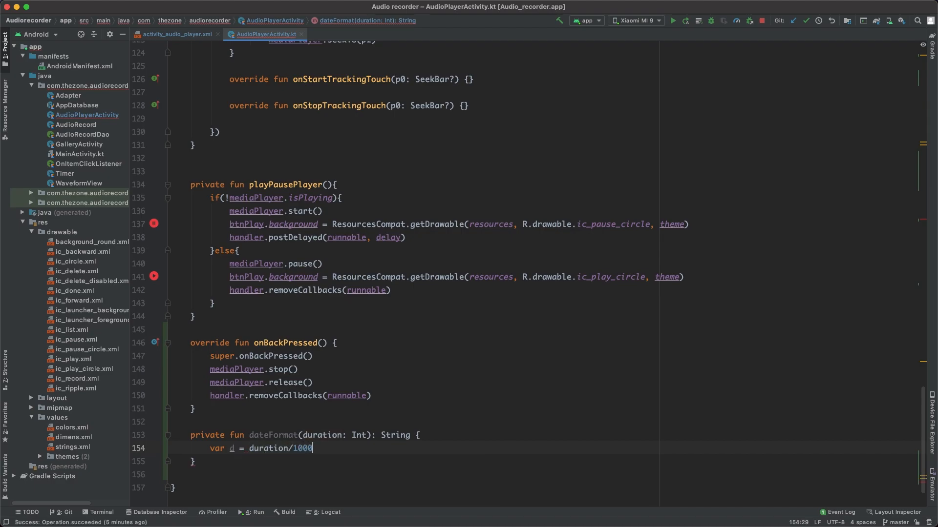
type("var s")
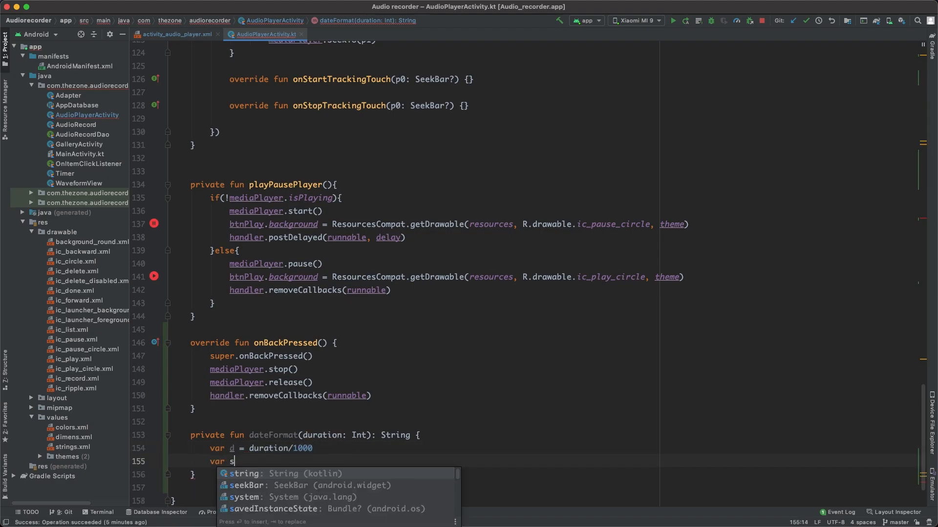
type("=")
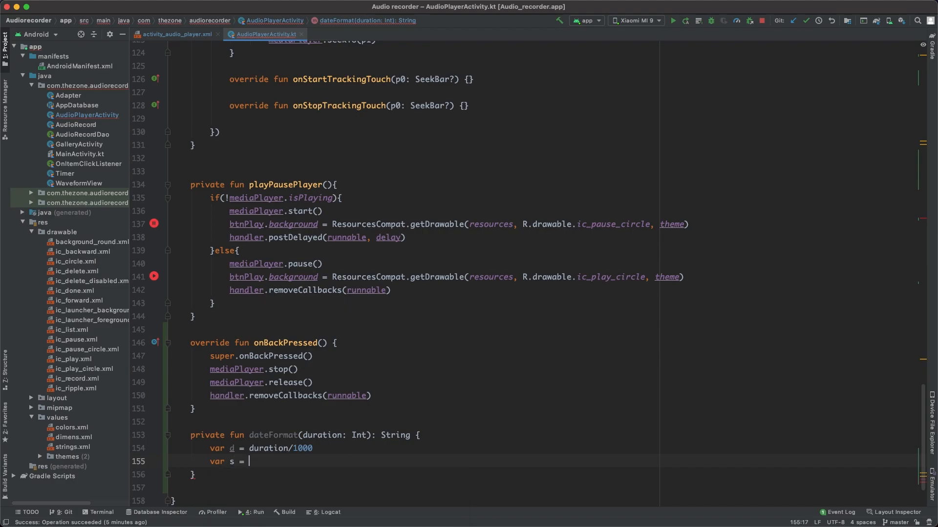
type("d%")
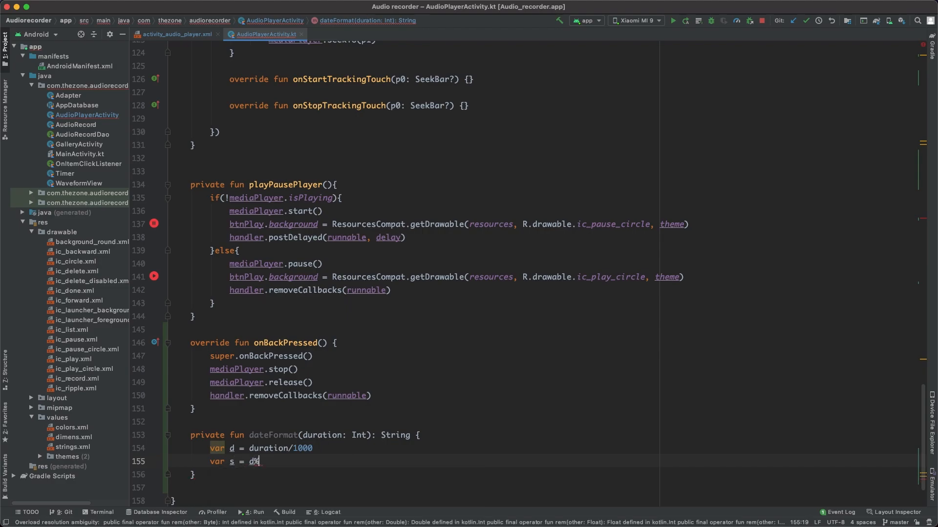
type("%60")
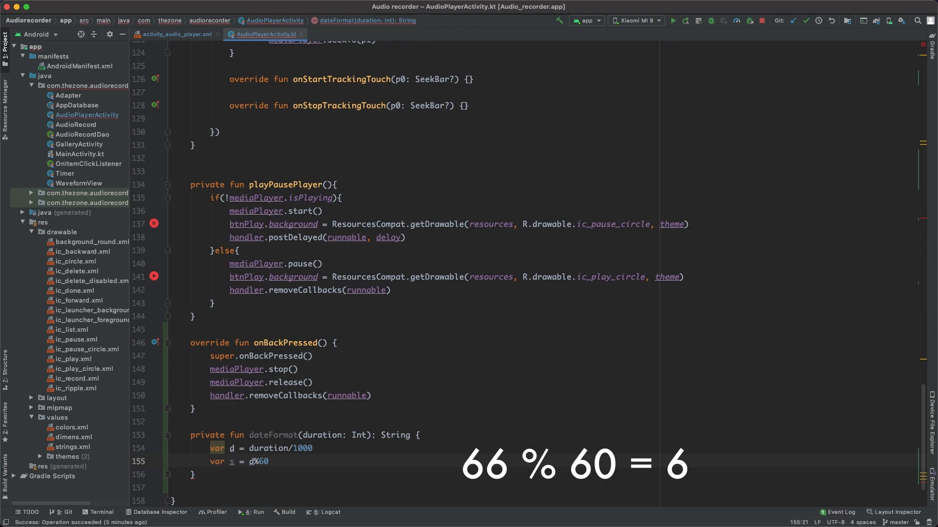
Step: Add minutes m = (d/60) % 60 and whole hours h using m*60 and .toInt()
type("var")
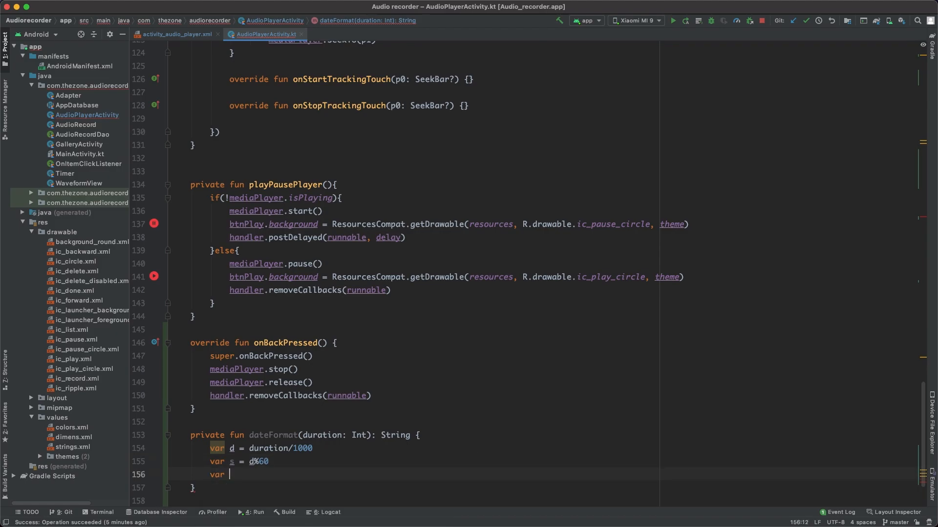
type("m = ()")
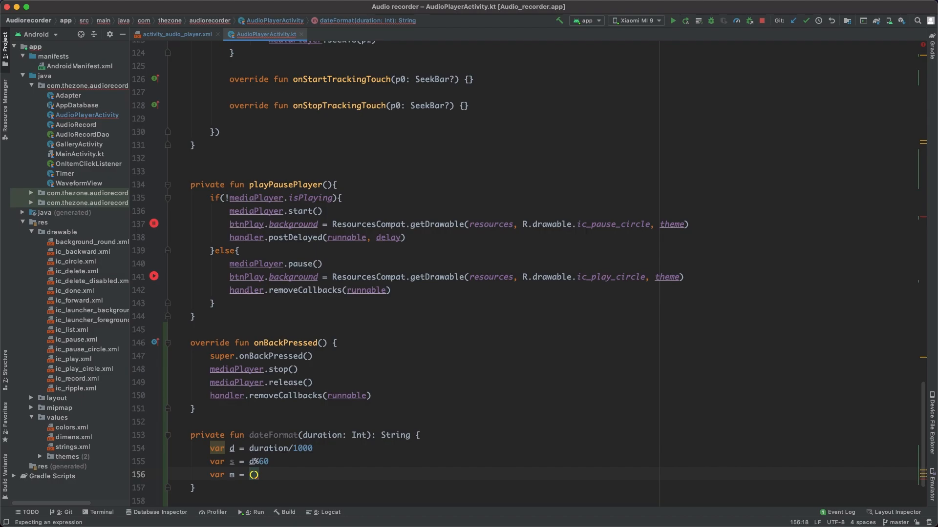
type("d")
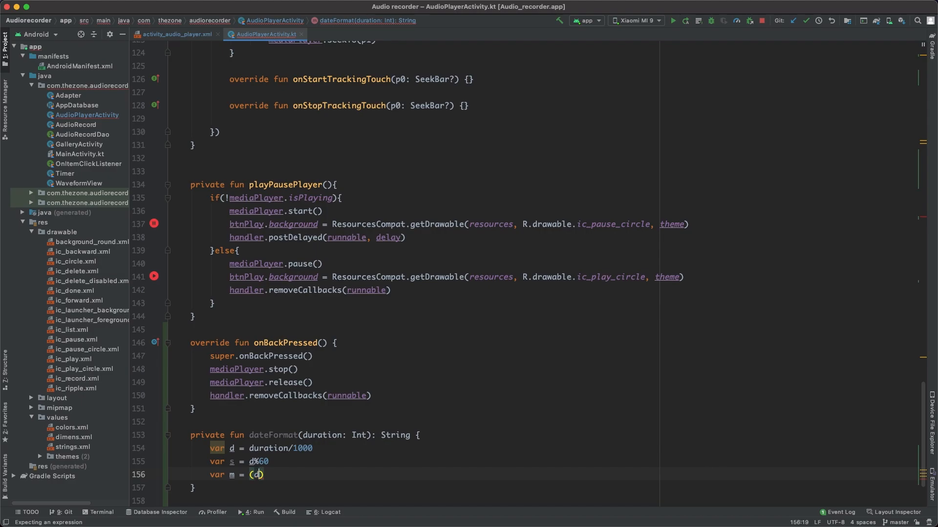
type("/60")
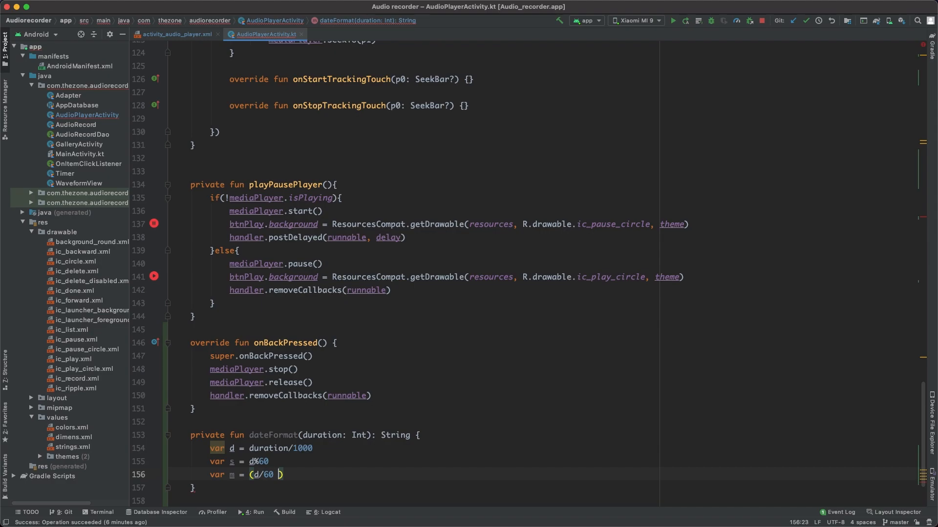
type("% 60)")
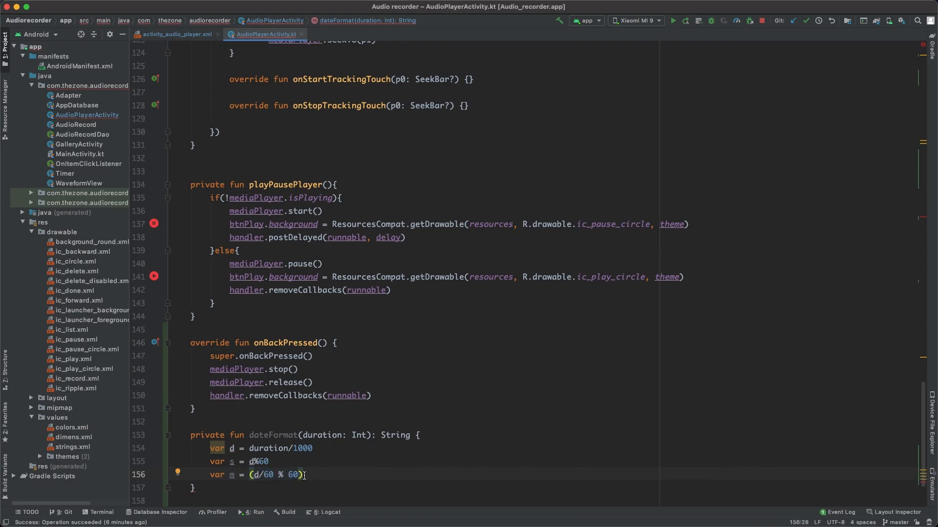
type("var h = ((d))")
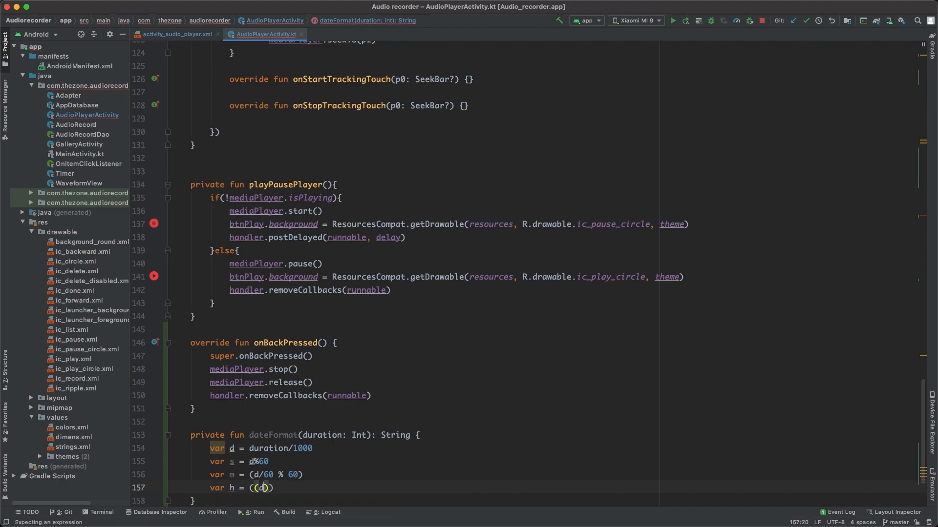
type("- m*6")
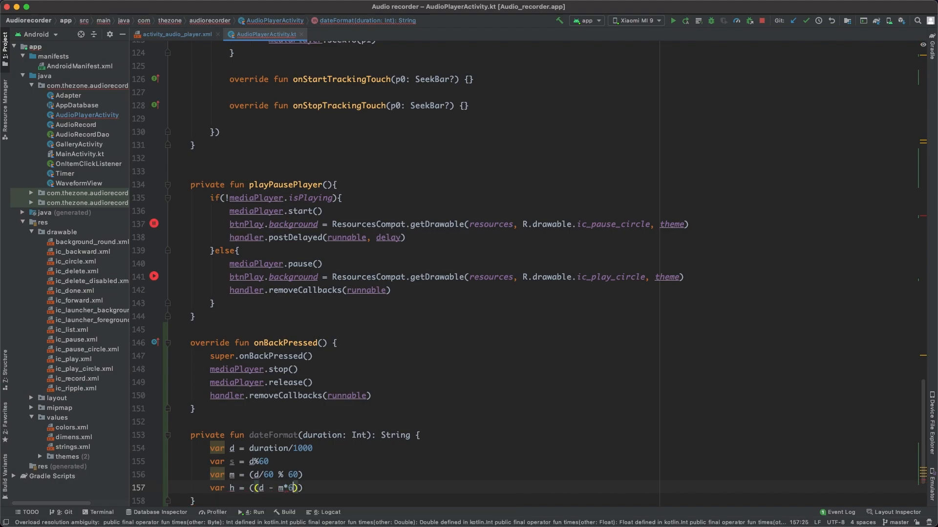
type("0/")
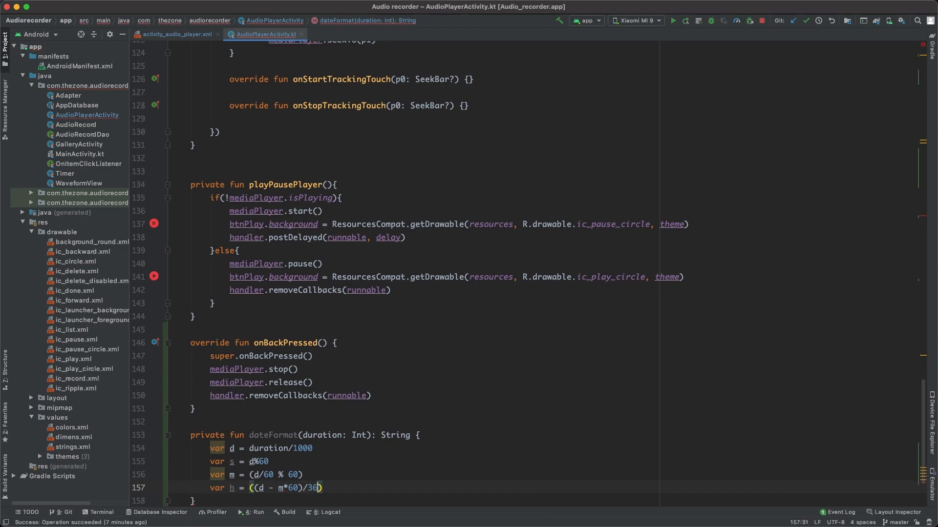
type(".toInt()")
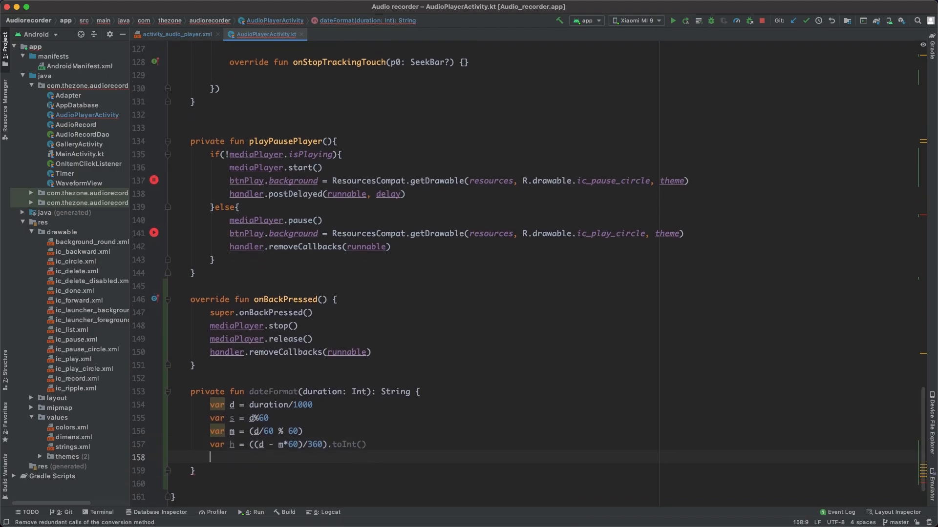
Step: Format seconds with DecimalFormat("00"), build "$m:$s", prefix "$h:" when h>0, and return it
type("val f:")
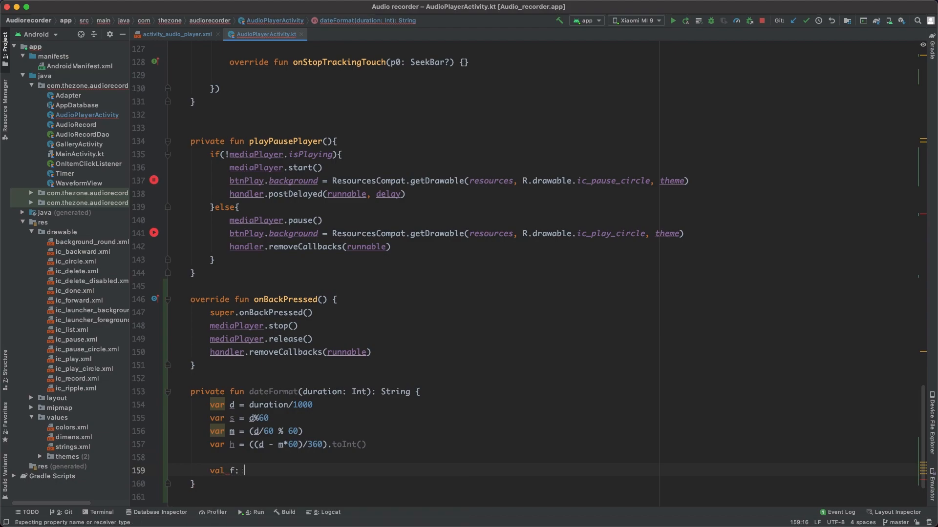
type("NumberFormat")
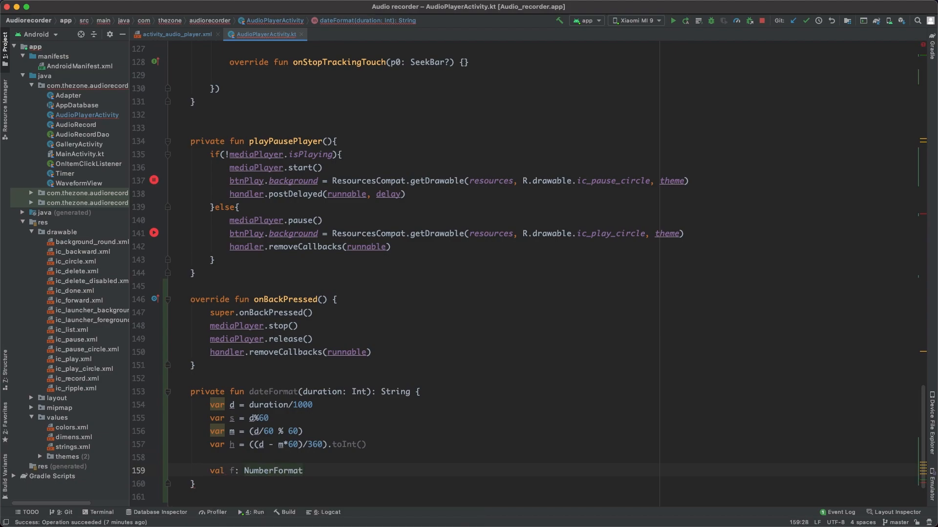
type("= DecimalFormat(\"00\")")
type("var str = \"$m:${f.format(")
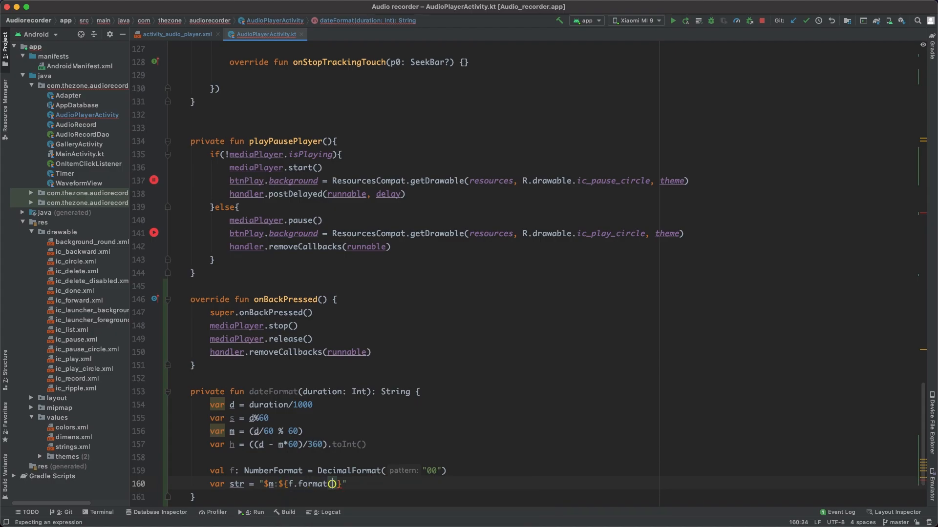
type("s")
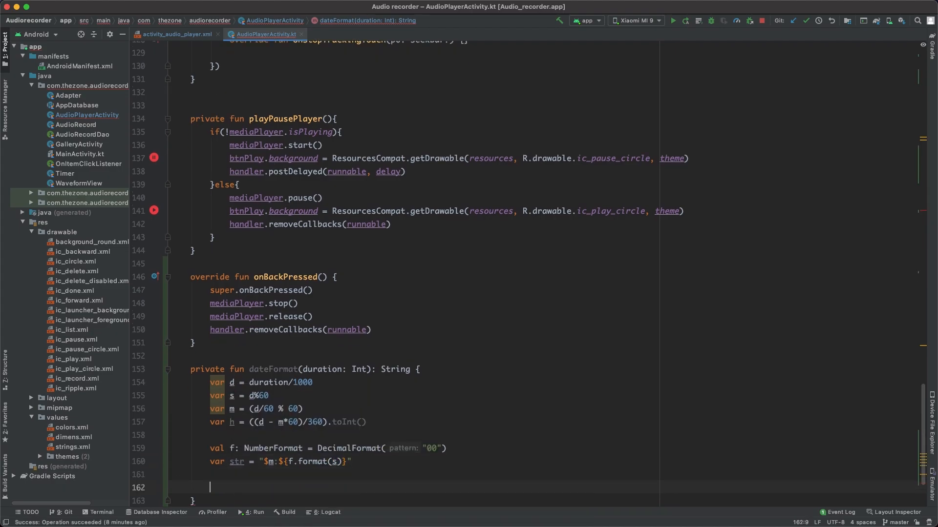
type("if(h)")
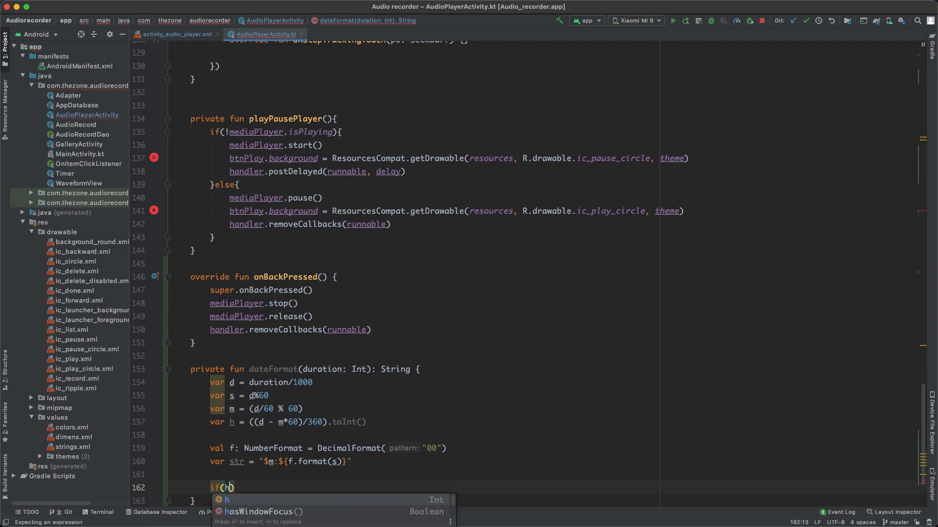
type(">0")
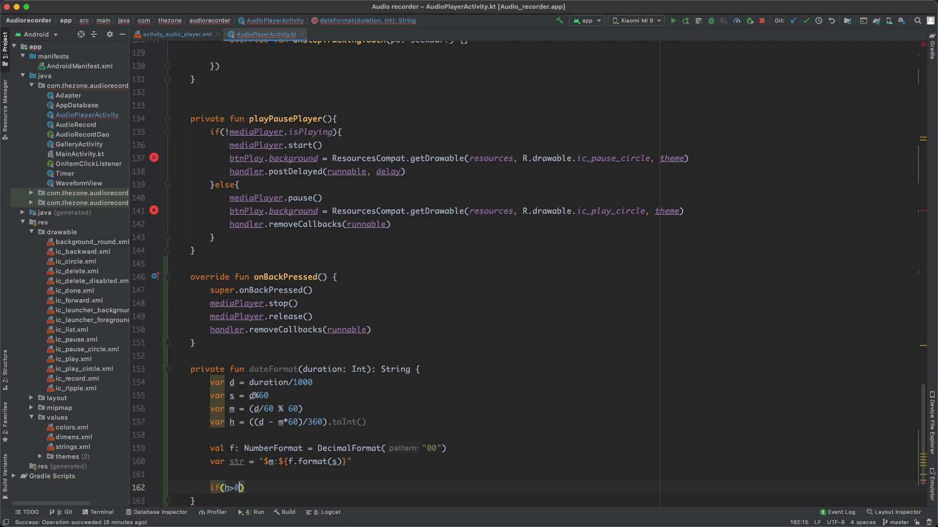
type("str =")
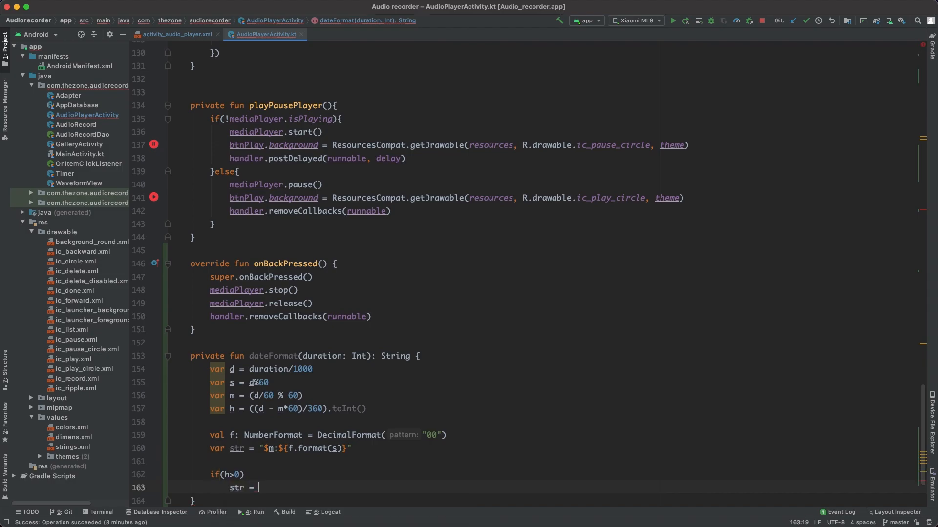
type("\"$h:$str\"")
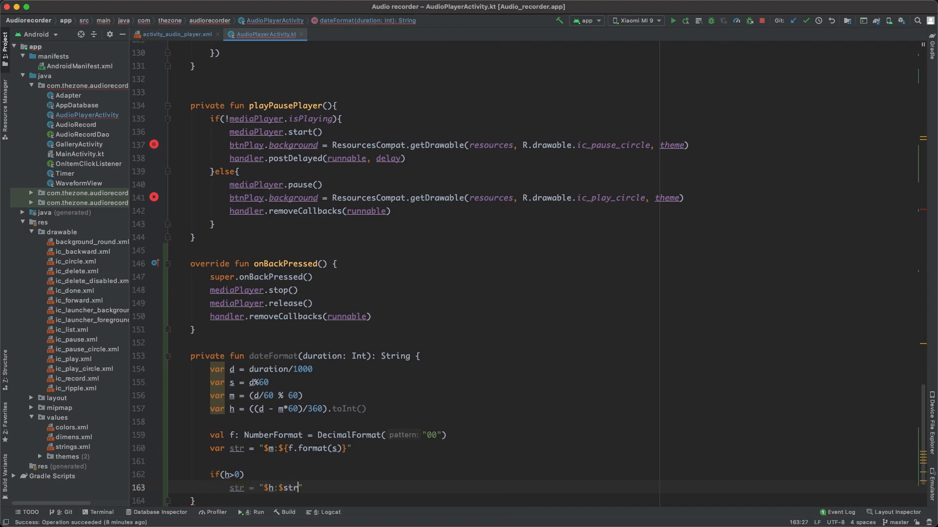
type("retu")
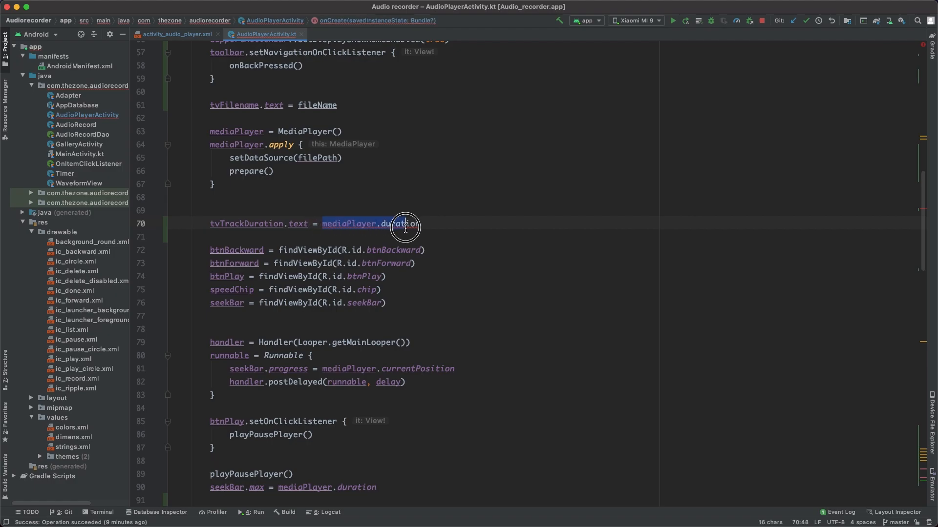
Step: Wrap duration in dateFormat, set tvTrackProgress to dateFormat(currentPosition), and run the app
type("dateFormat()")
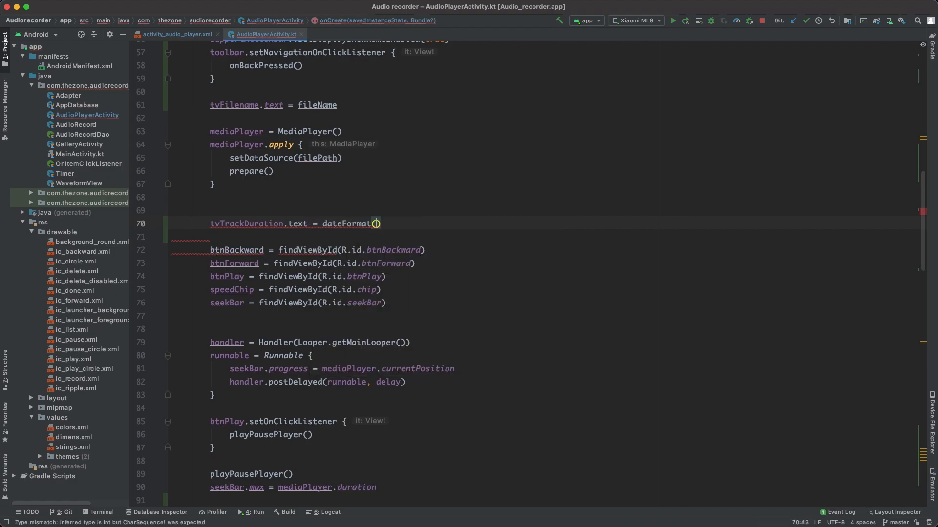
type("mediaPlayer.duration")
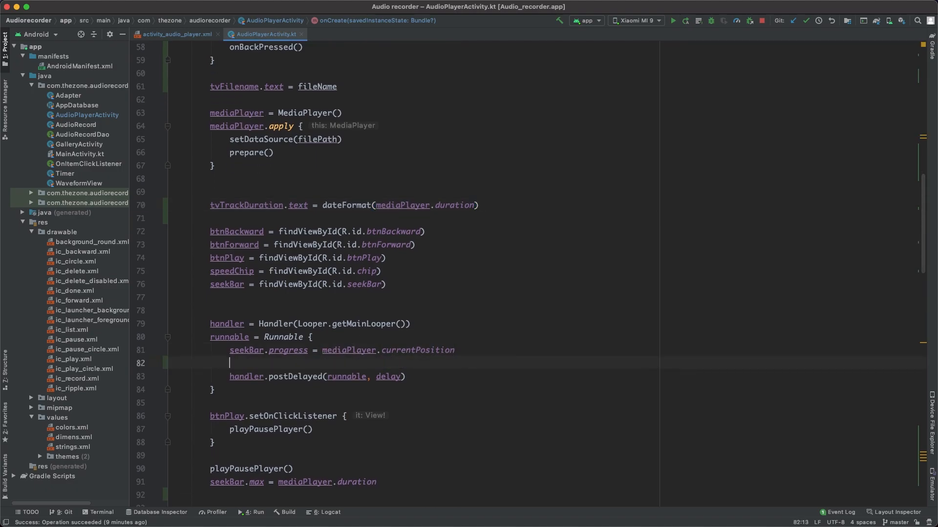
type("tvTr")
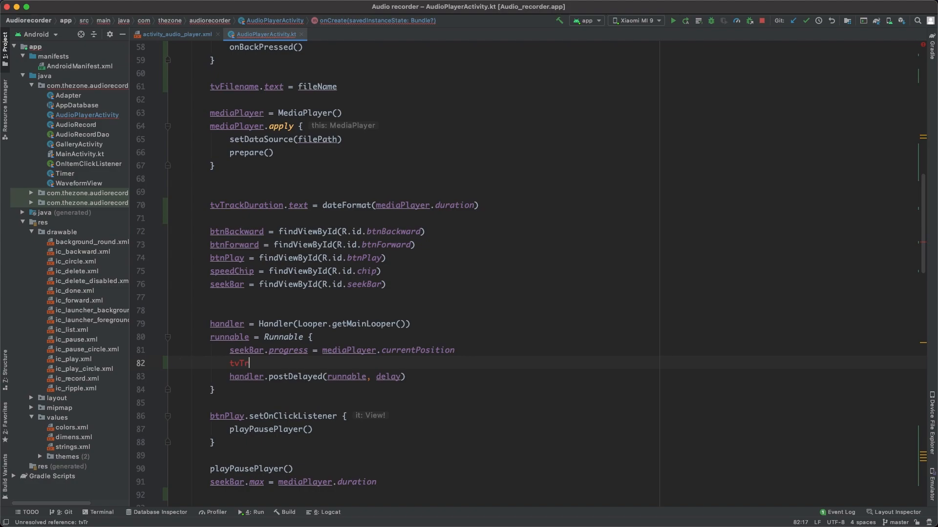
type("ackProgress")
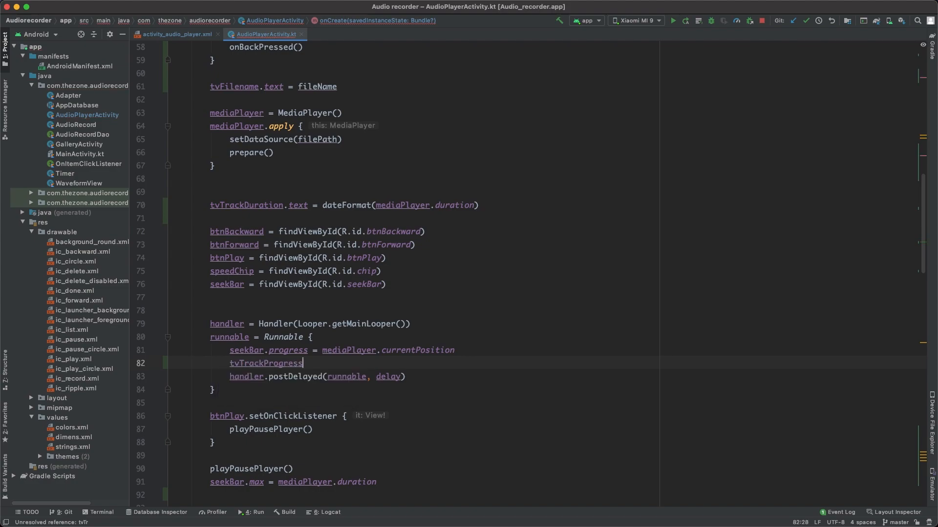
type(".text =")
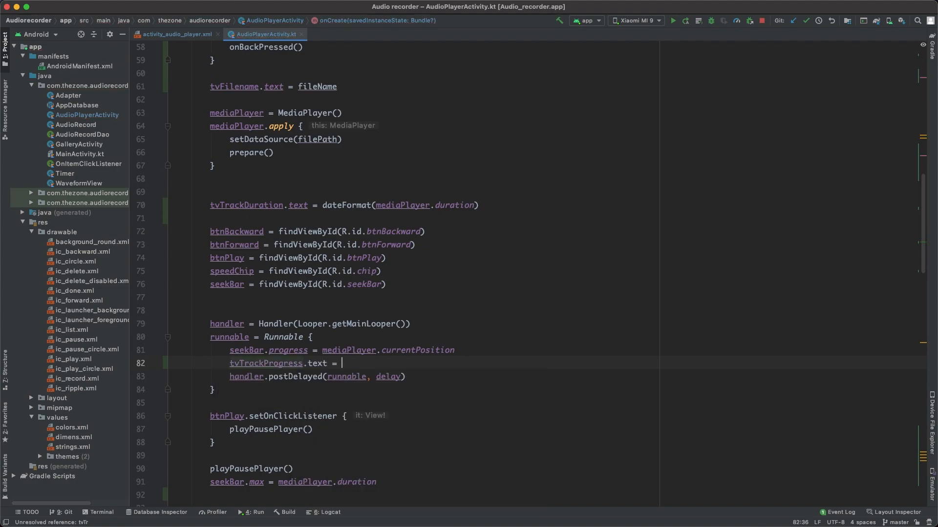
type("dateFormat()")
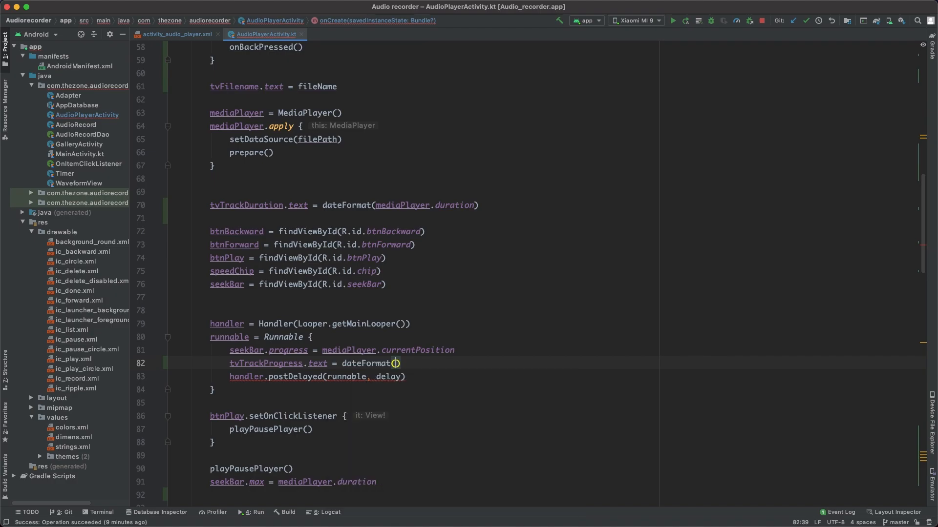
double_click(348, 351)
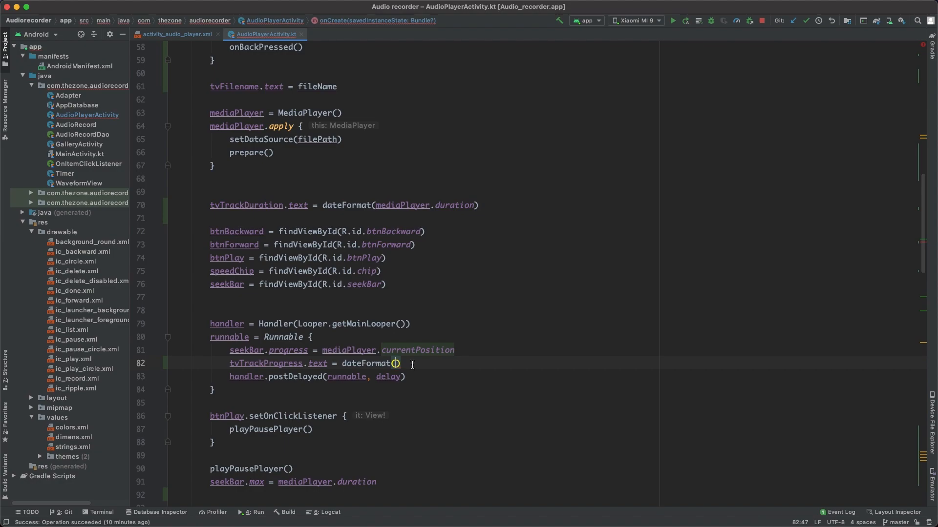
type("mediaPlayer.currentPosition")
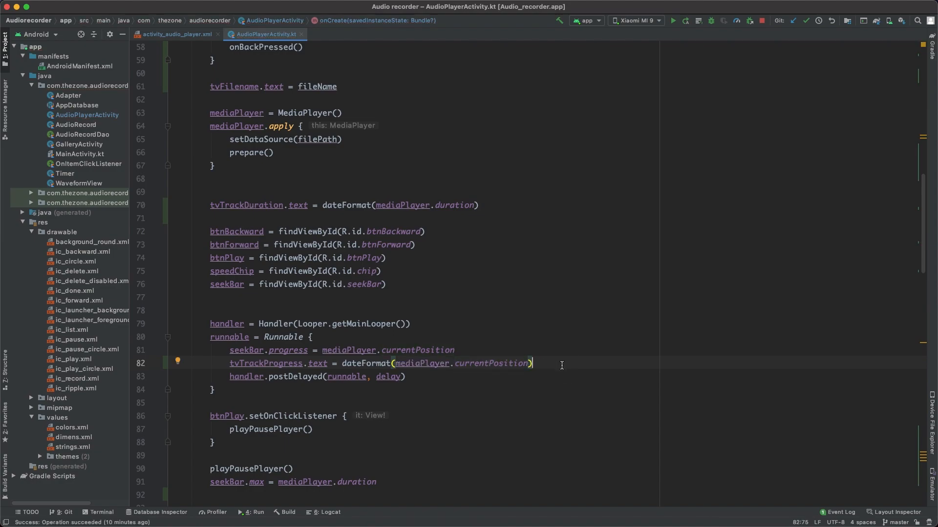
left_click(673, 20)
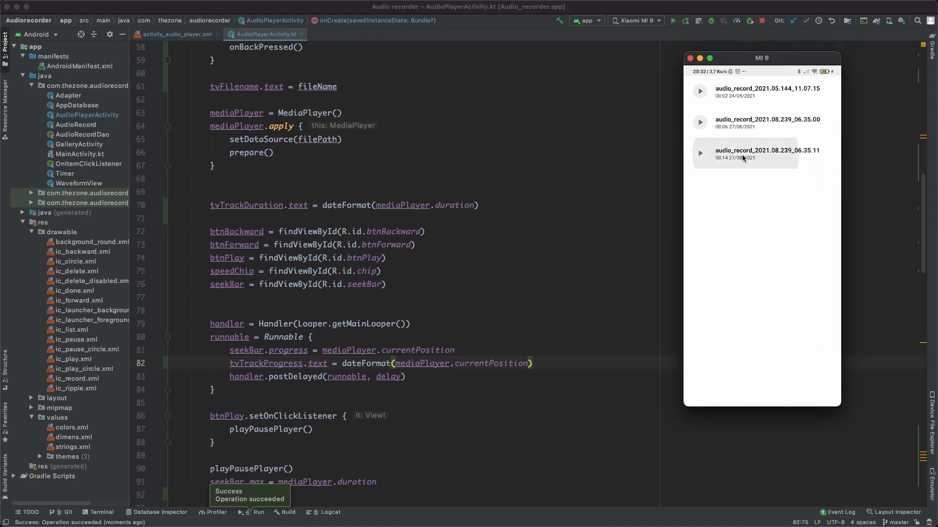
Step: Open the 14-second recording, seek ahead, toggle and pause playback, then return to the list
left_click(761, 153)
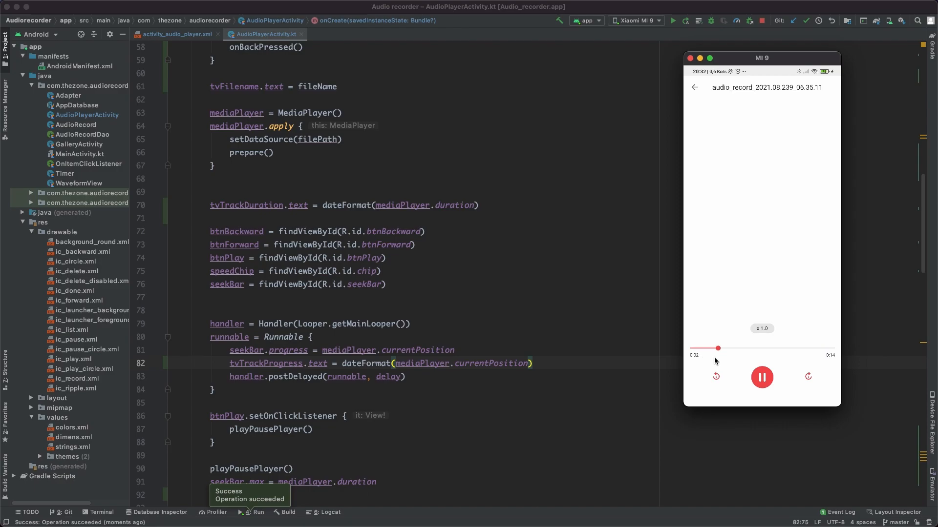
left_click_drag(718, 348, 805, 349)
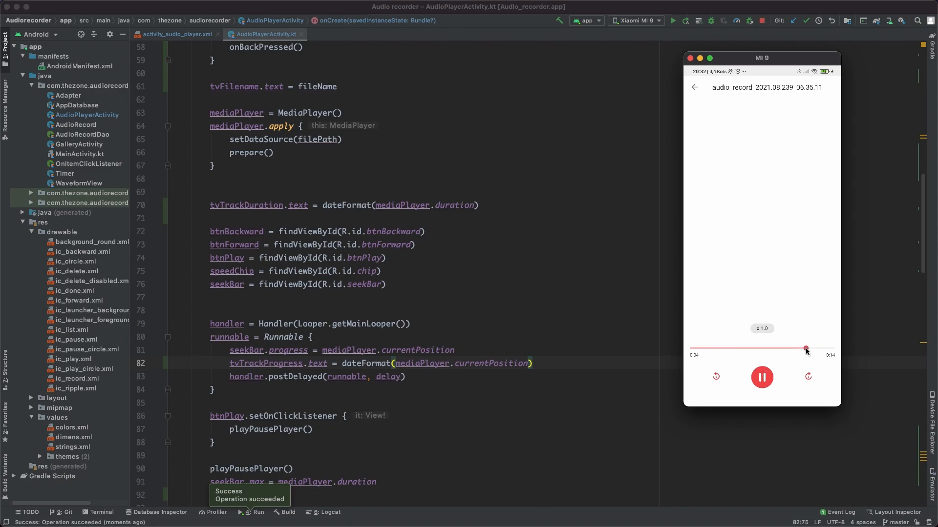
left_click(761, 377)
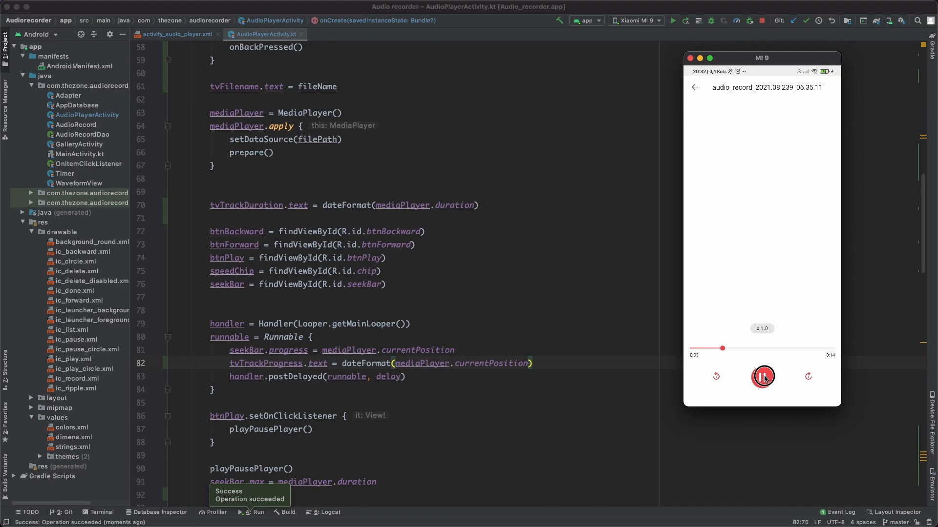
left_click(762, 377)
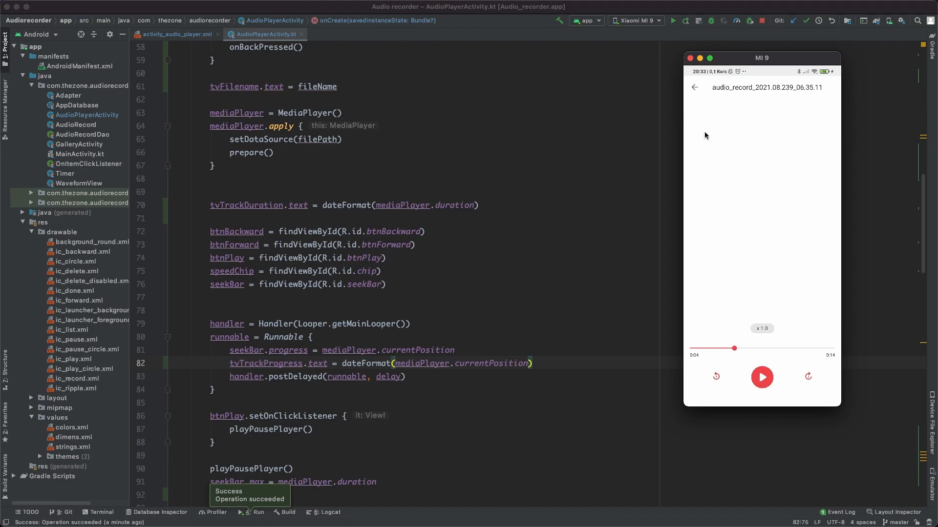
left_click(695, 87)
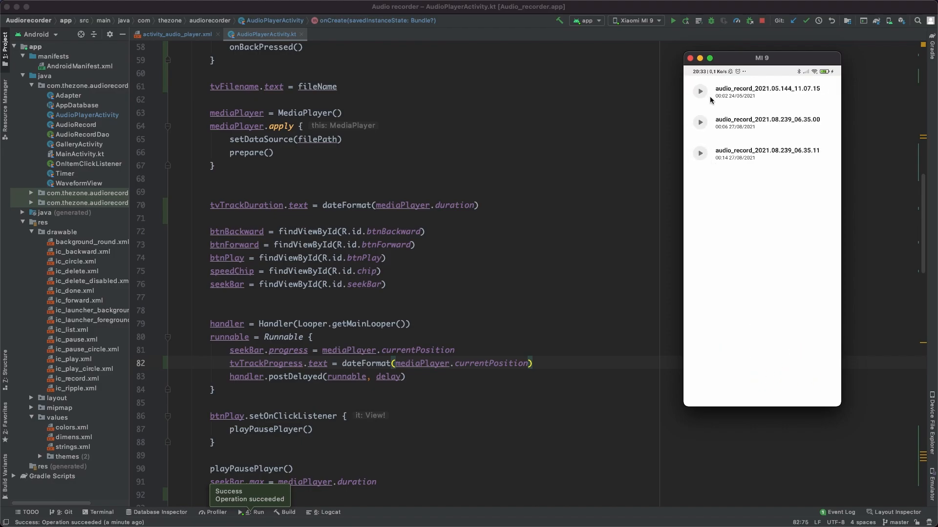
mouse_move(713, 92)
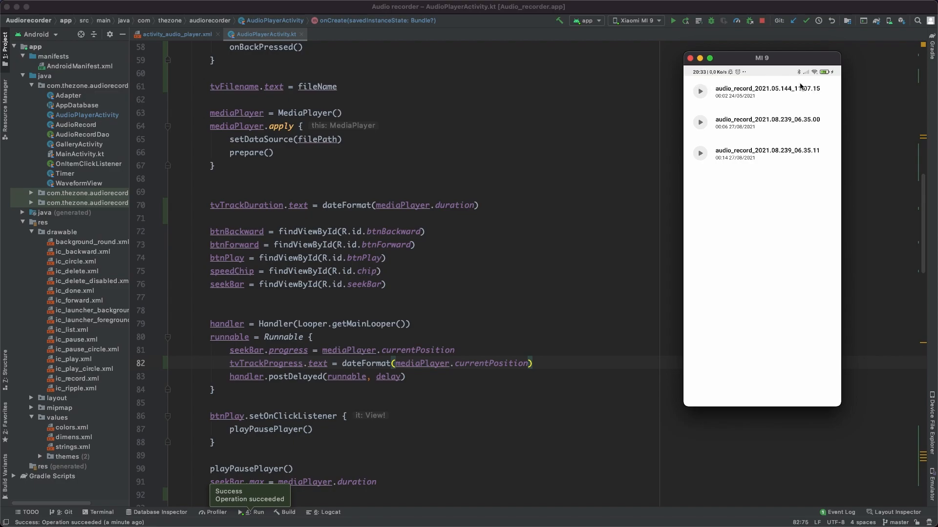
mouse_move(779, 90)
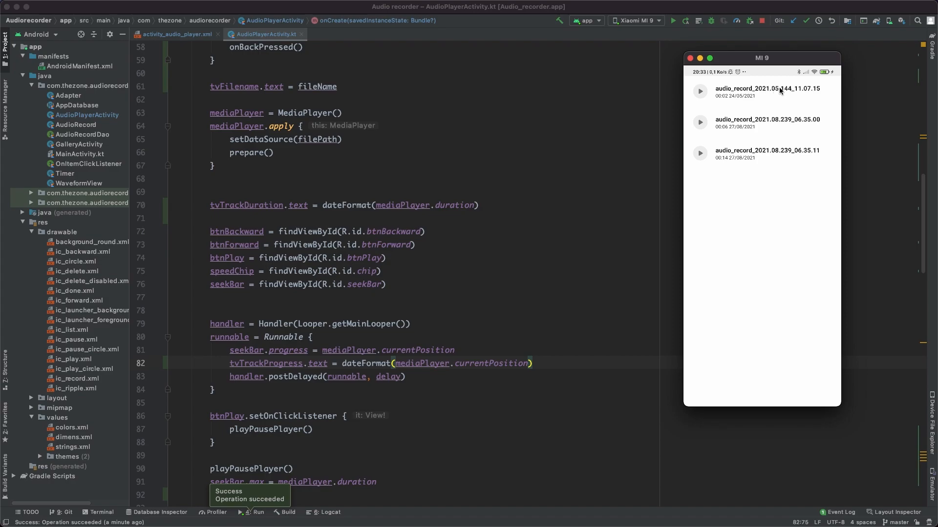
mouse_move(792, 116)
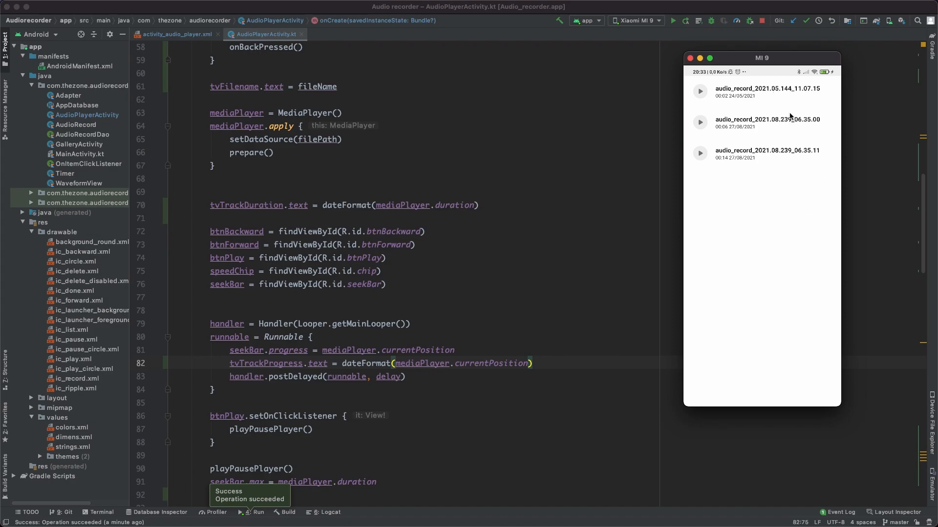